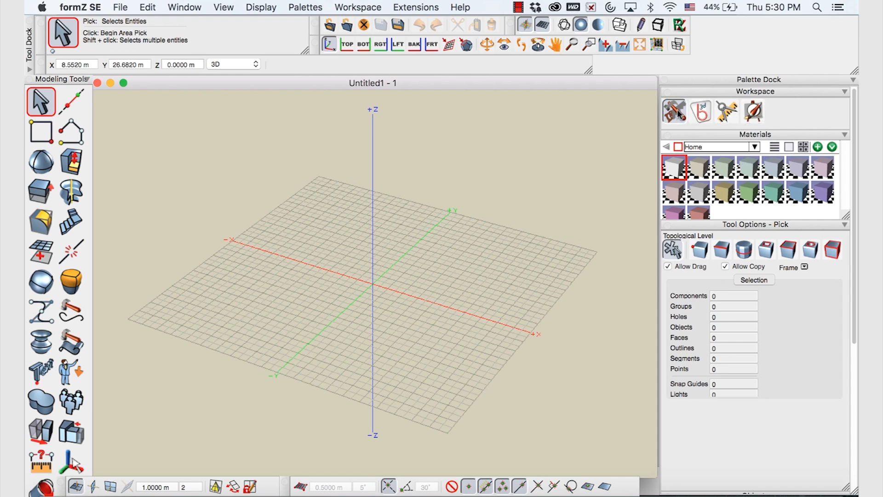
mouse_move(675, 111)
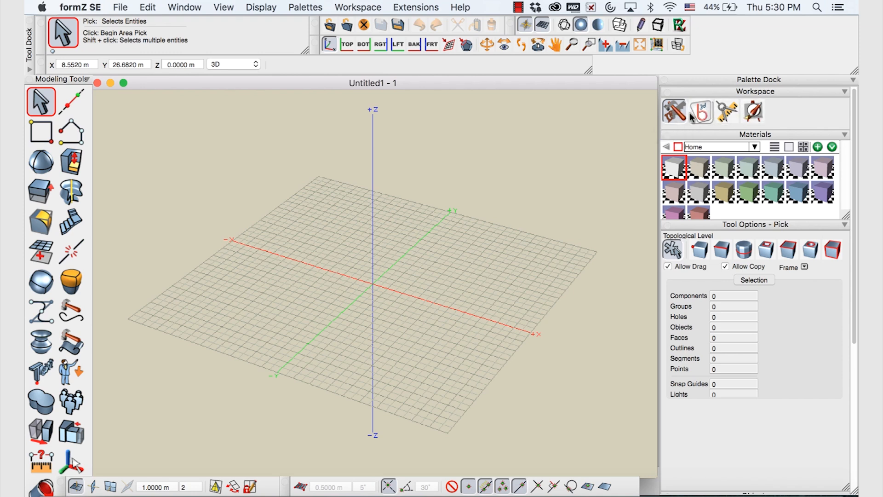
mouse_move(674, 111)
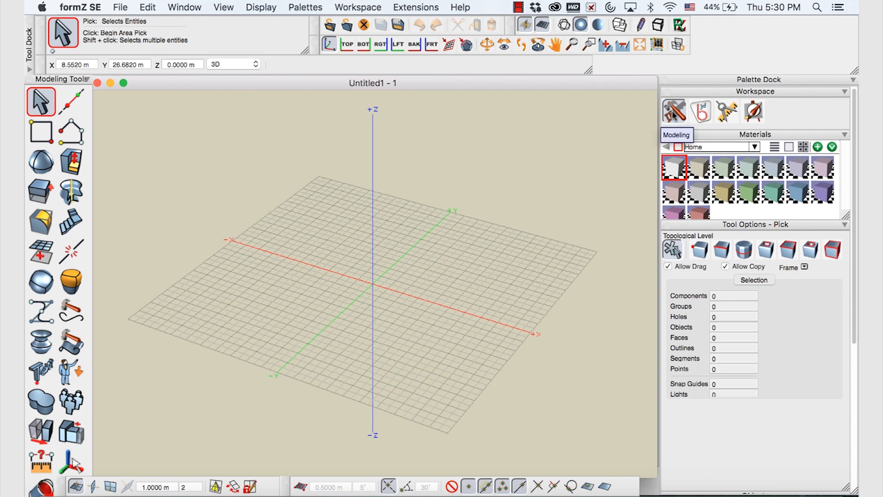
mouse_move(65, 93)
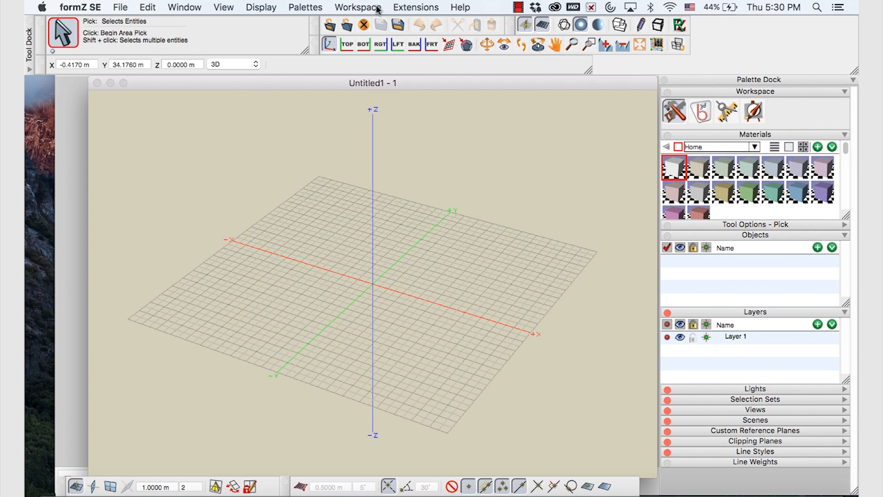
- Reset all formZ SE workspaces to their default layouts and confirm
click(357, 7)
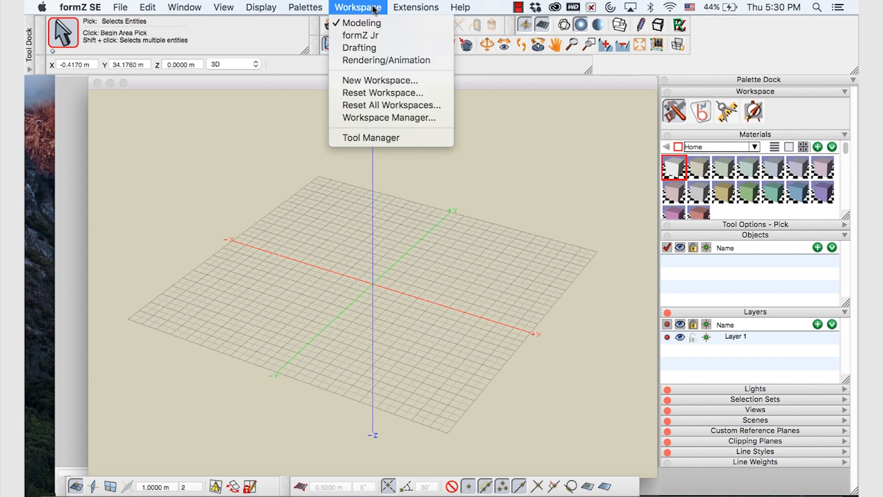
mouse_move(391, 105)
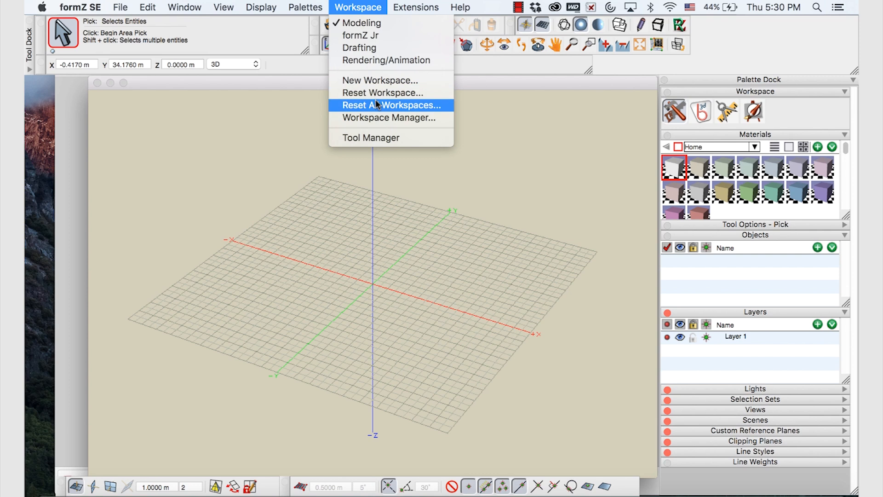
click(391, 106)
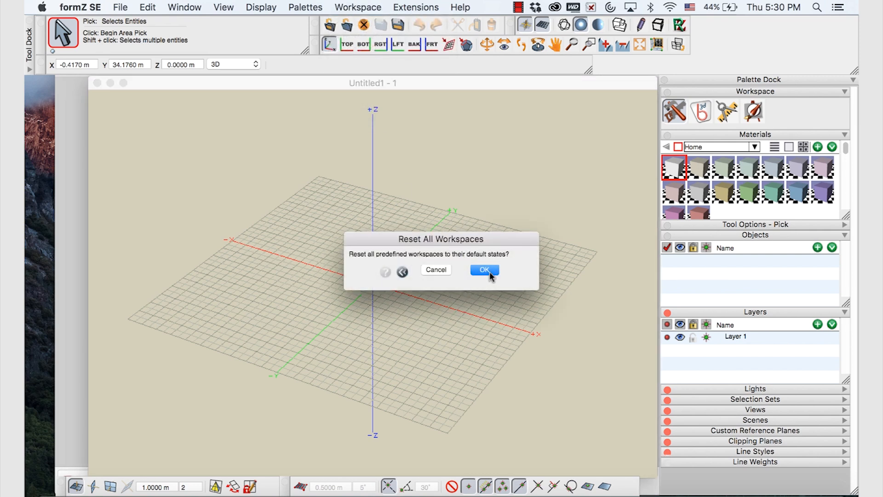
click(484, 269)
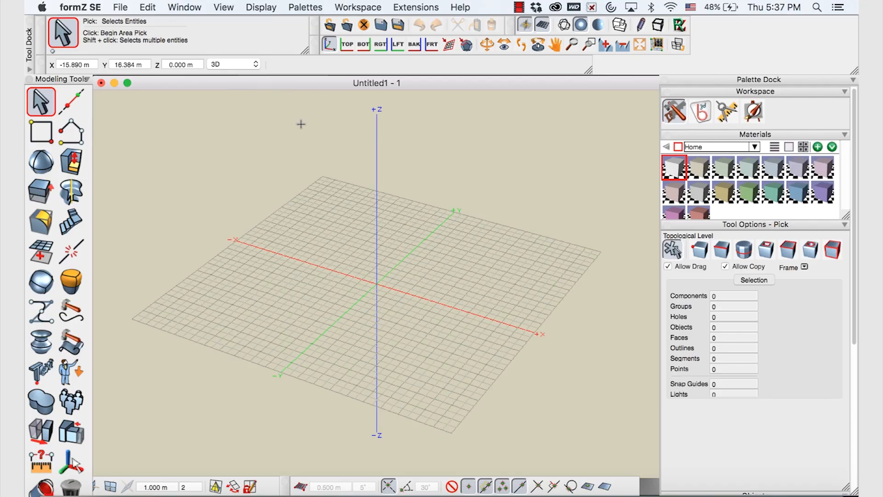
mouse_move(235, 105)
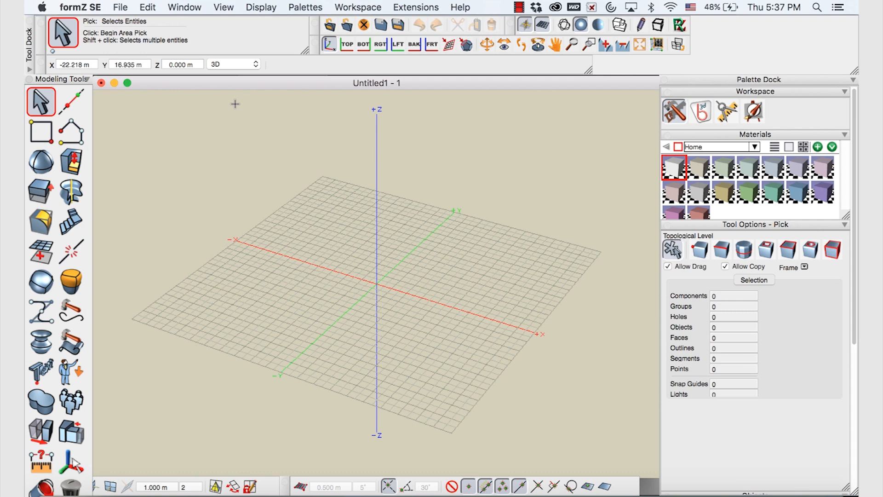
- In Project Settings, set Data Scale to Miniature (Watch) for millimetre working units
click(120, 7)
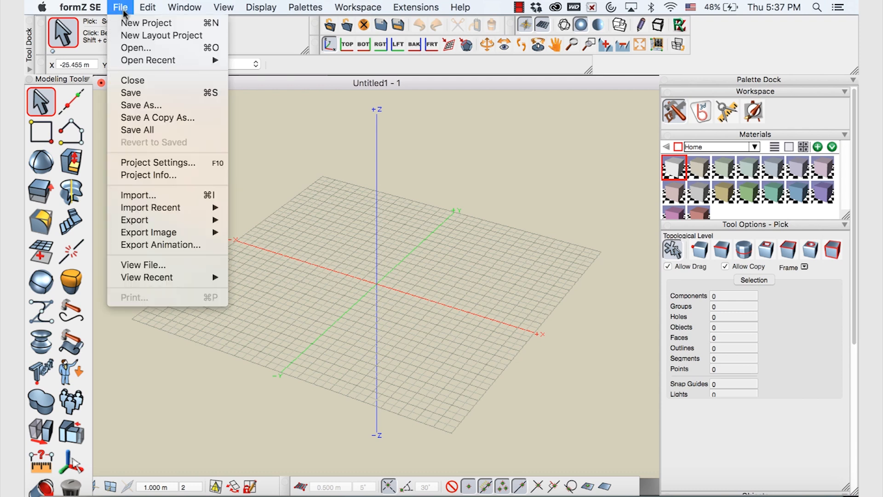
mouse_move(137, 165)
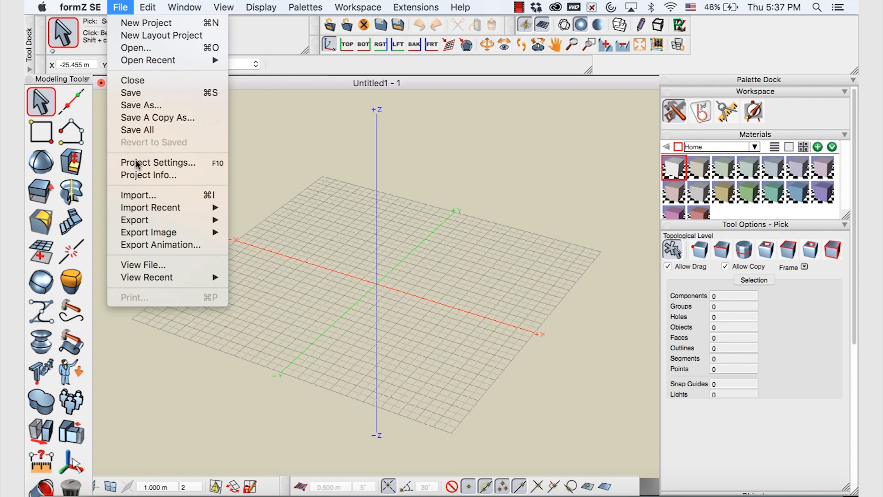
click(158, 162)
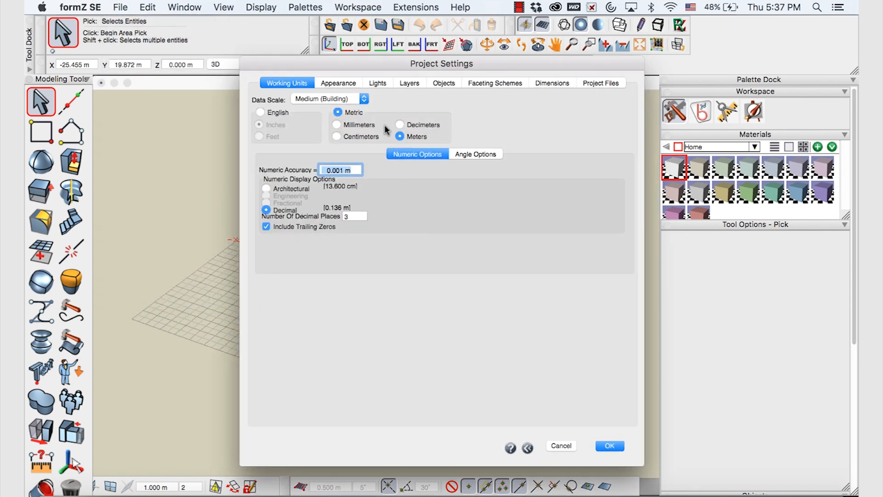
mouse_move(383, 114)
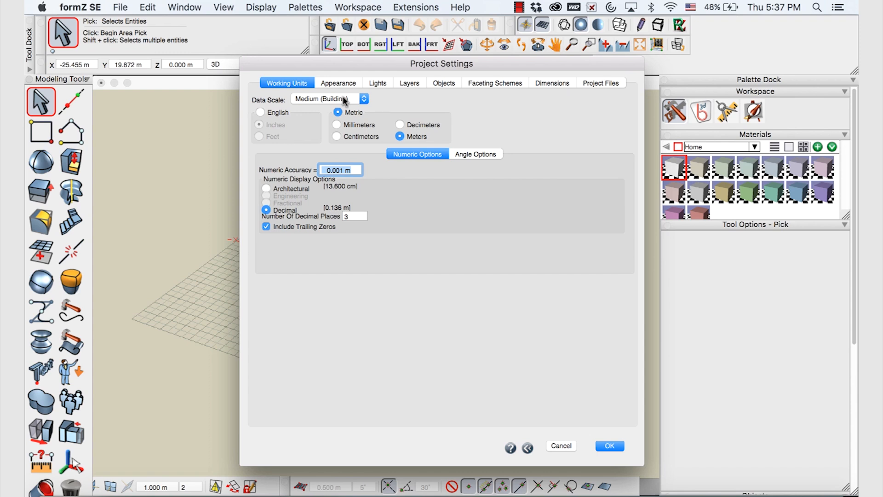
click(329, 99)
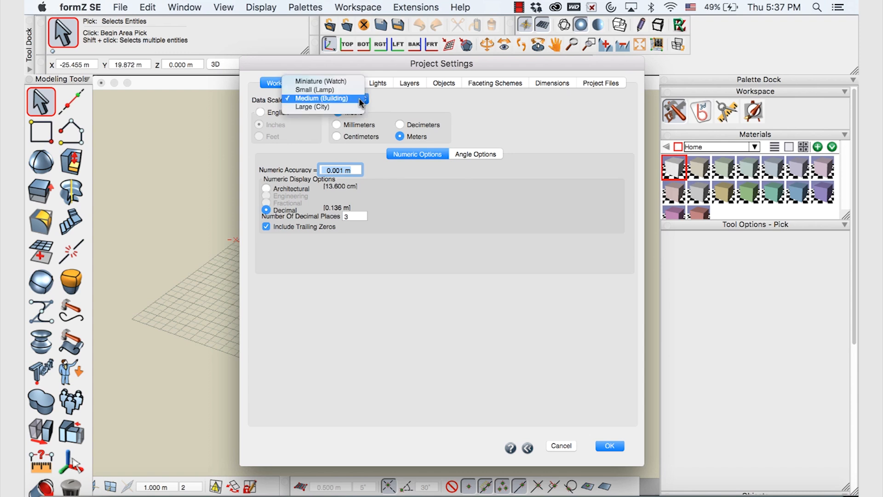
mouse_move(313, 90)
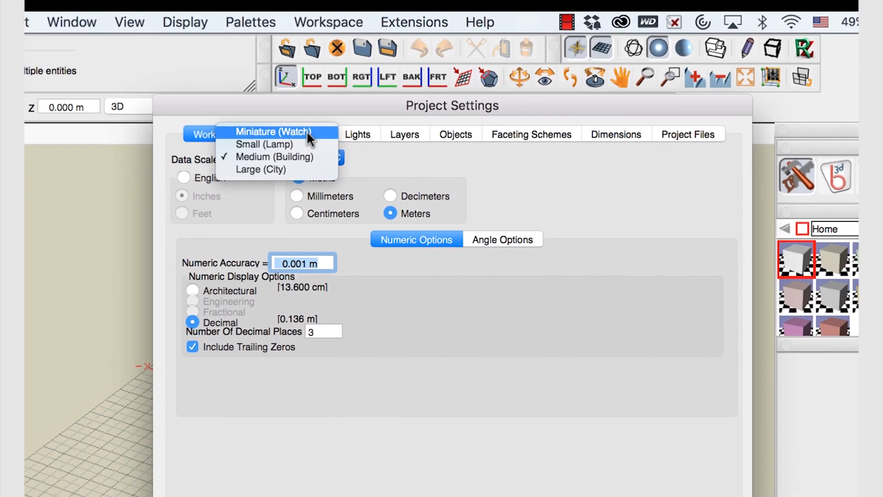
click(276, 131)
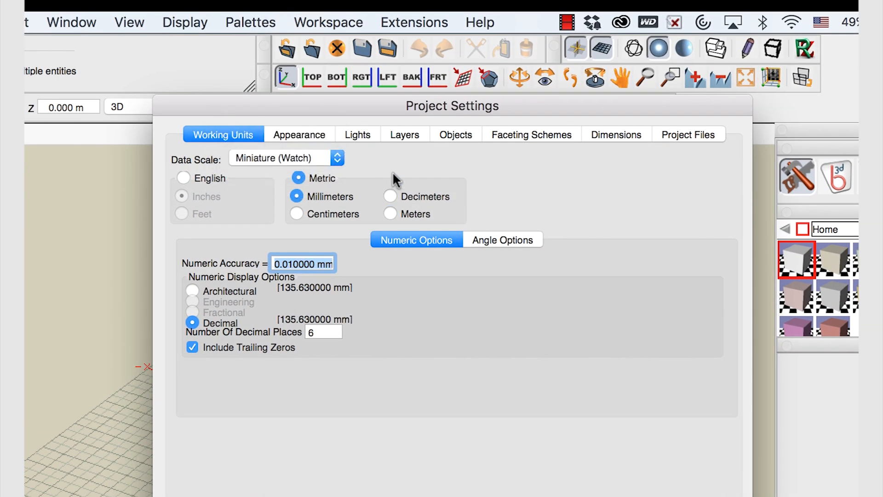
mouse_move(388, 162)
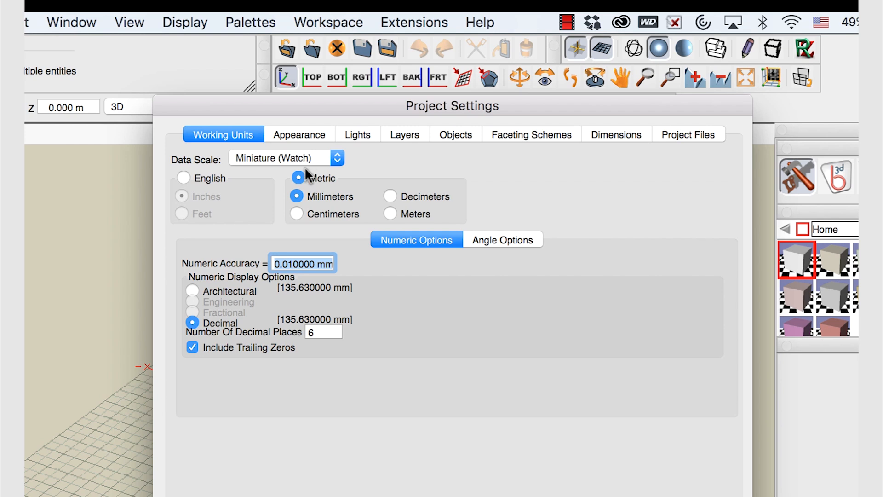
click(296, 196)
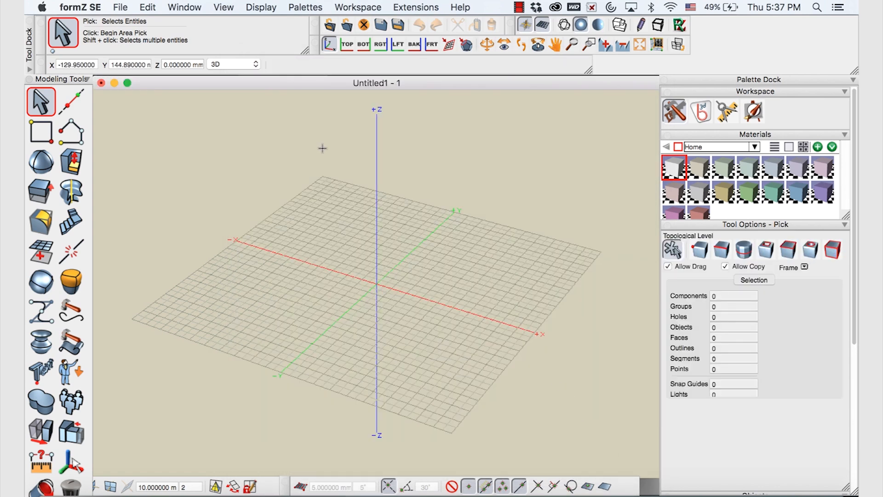
mouse_move(241, 156)
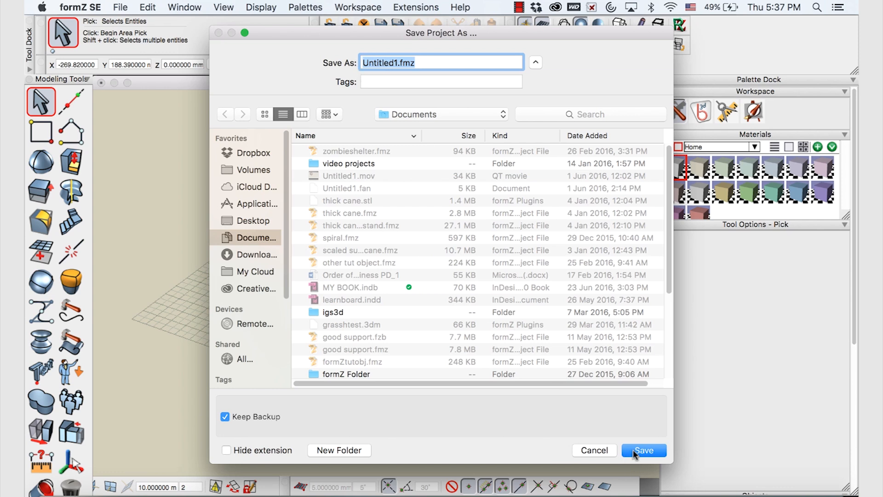
- Save the project under its default name Untitled1.fmz in Documents
click(643, 450)
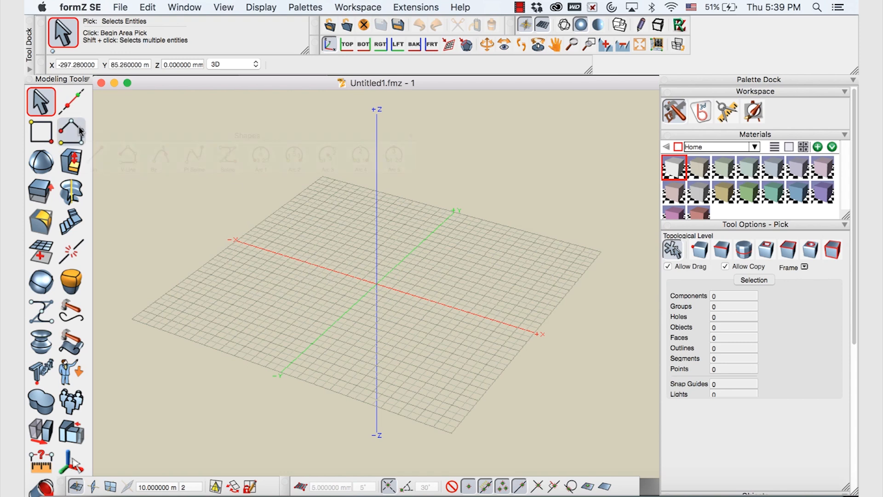
- Browse the Shapes flyout past Vector Line and select the Rectangle tool
click(70, 130)
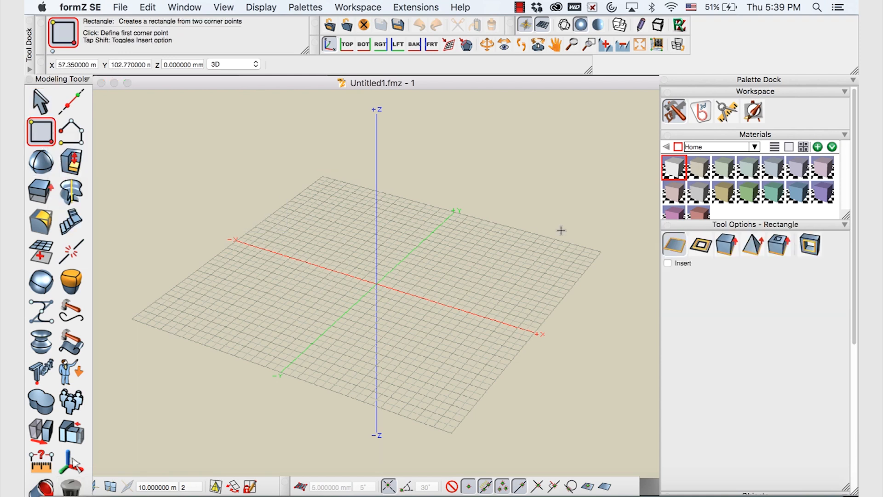
mouse_move(434, 200)
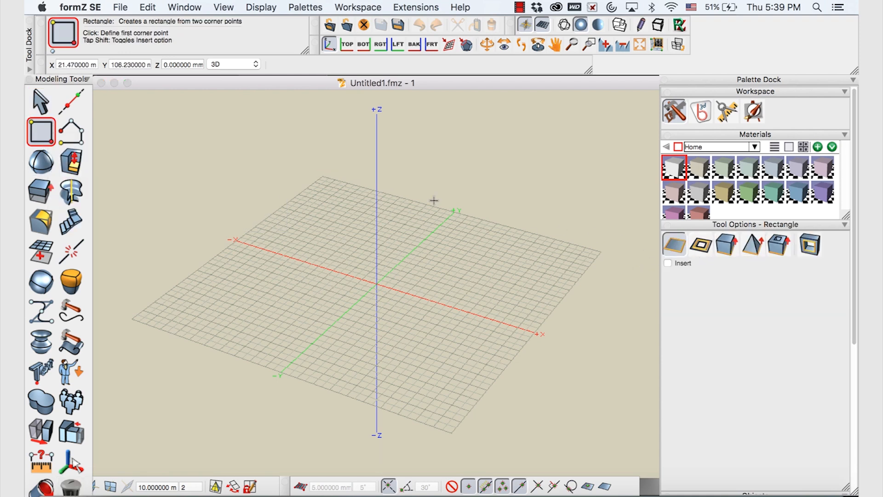
click(70, 130)
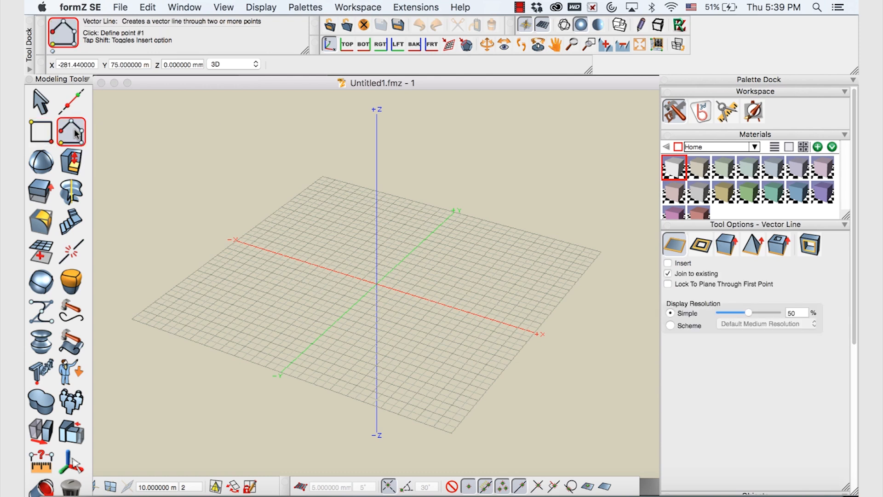
mouse_move(613, 220)
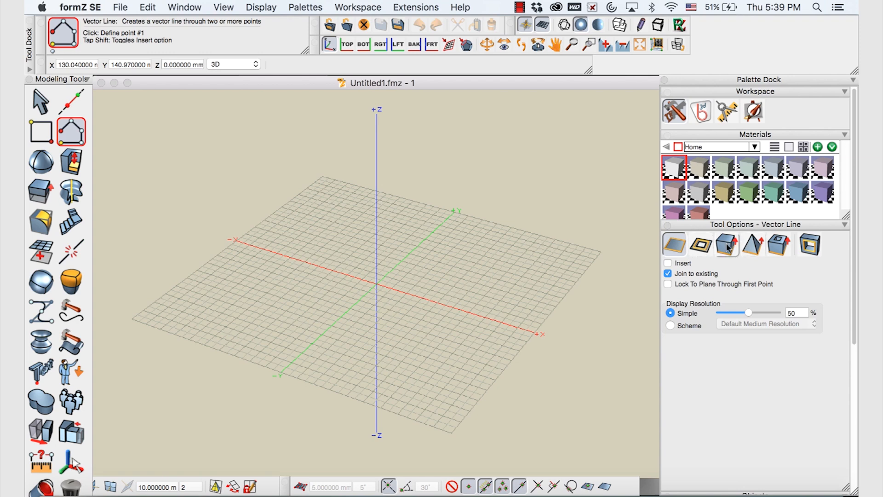
click(674, 245)
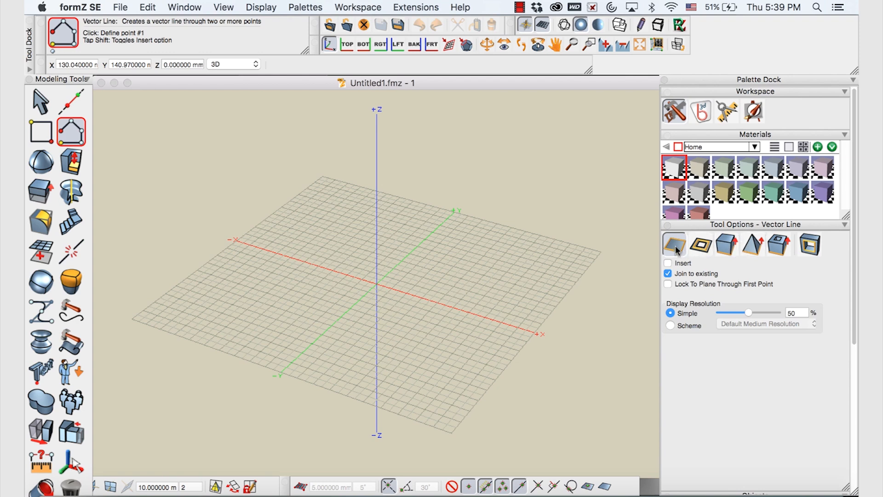
click(70, 132)
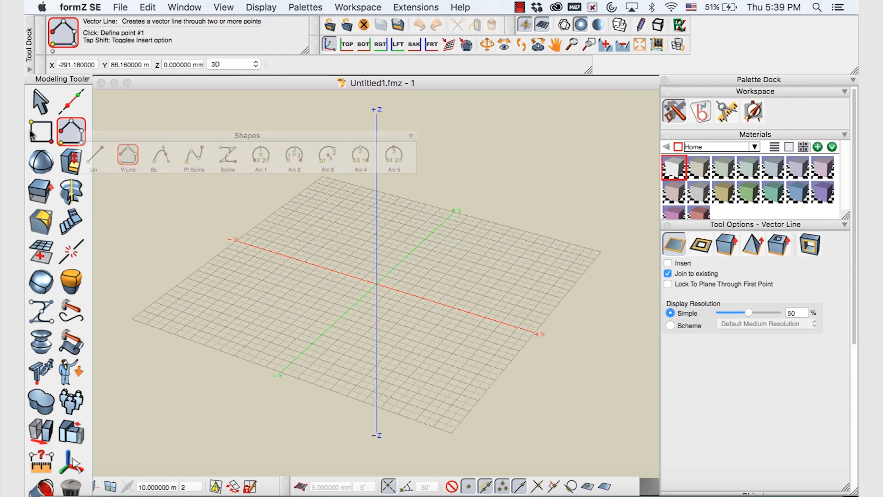
click(70, 131)
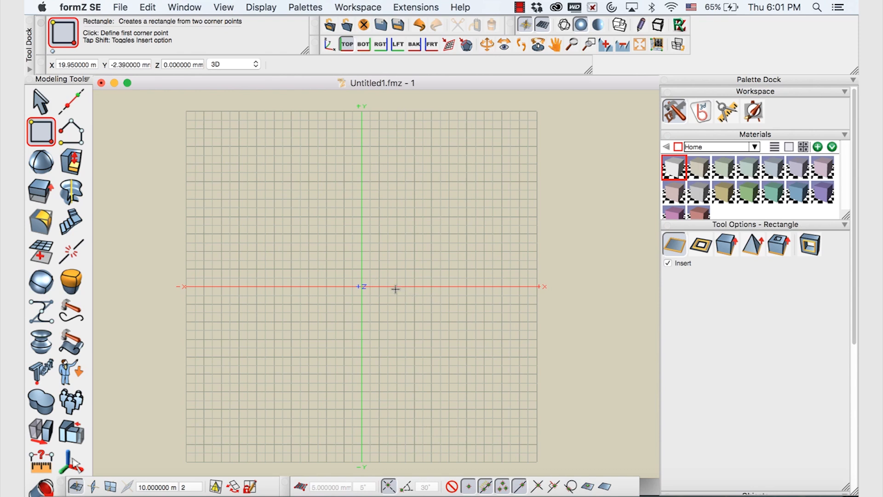
- Cycle through top, front, back and side views, ending in the axonometric view
click(41, 131)
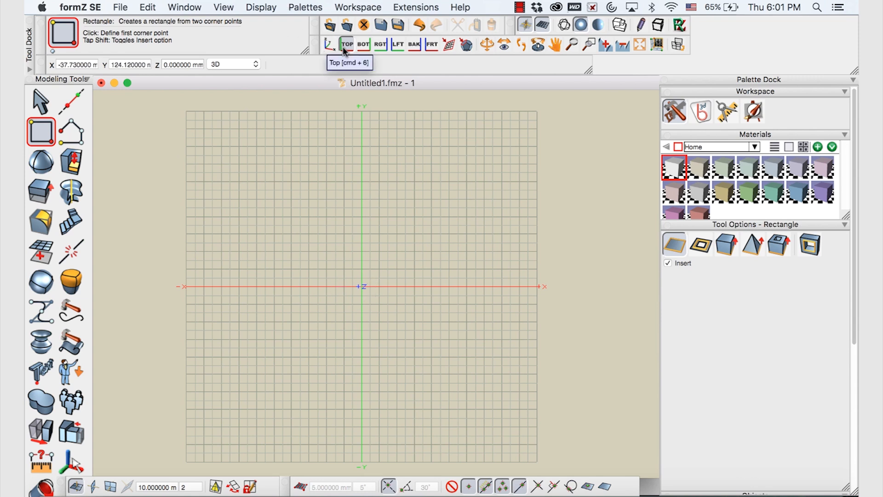
click(432, 45)
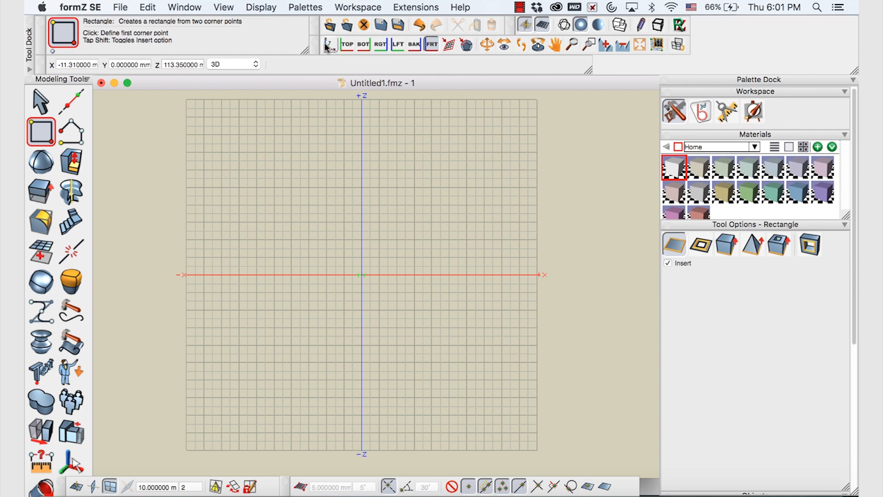
click(331, 44)
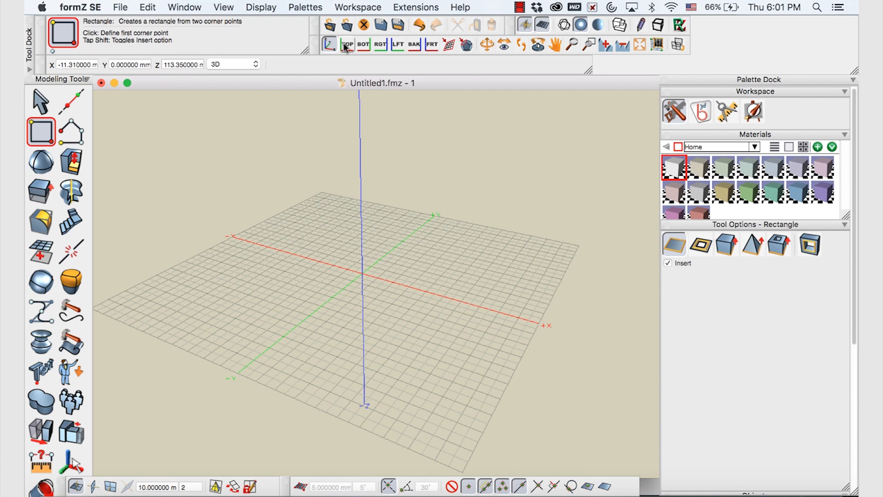
click(380, 45)
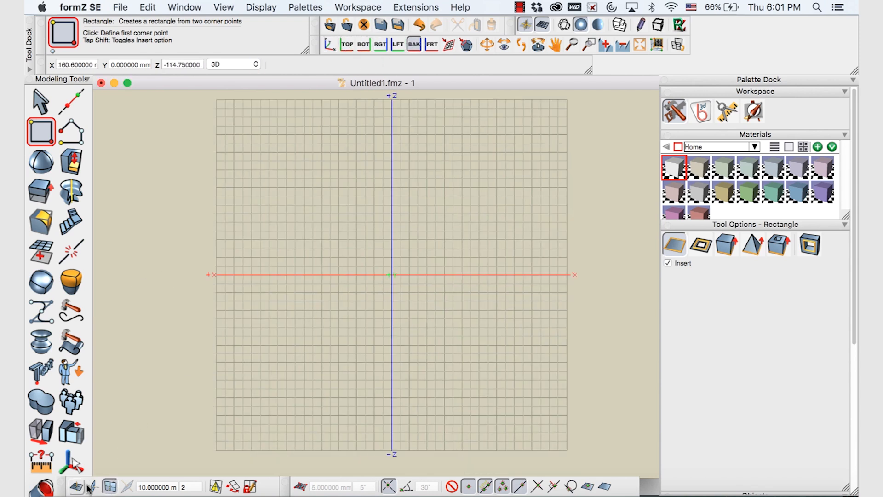
click(110, 486)
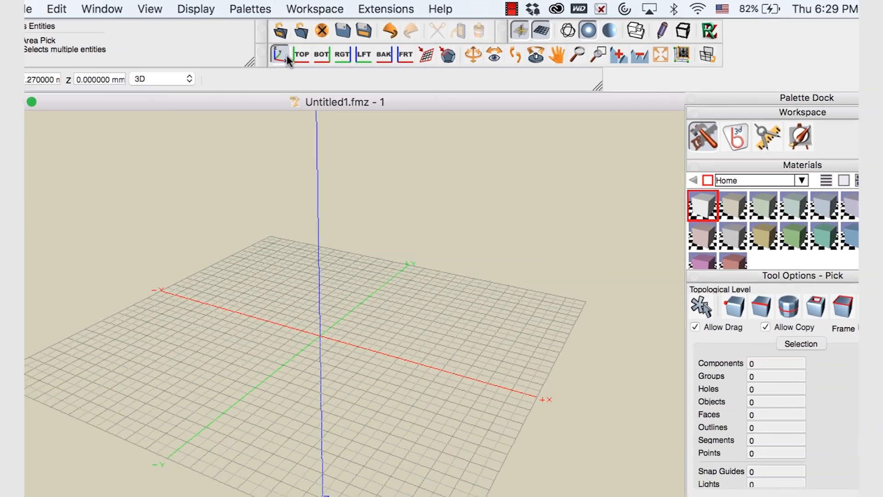
click(204, 75)
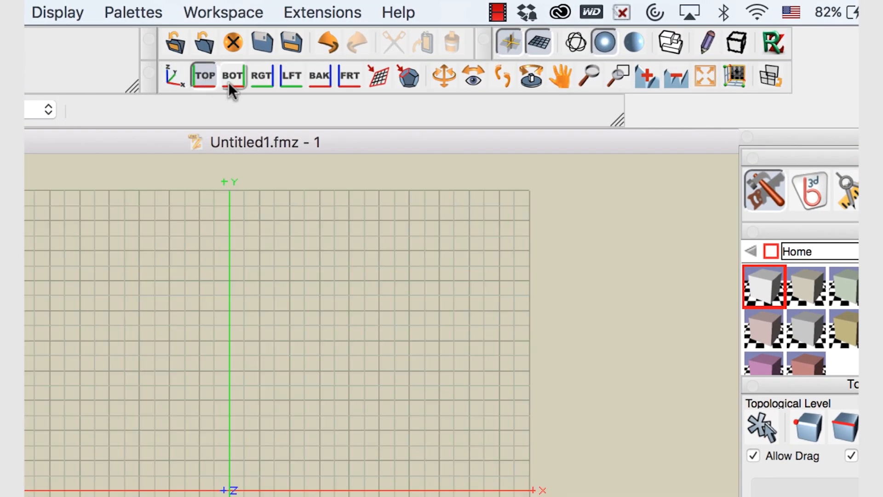
click(261, 76)
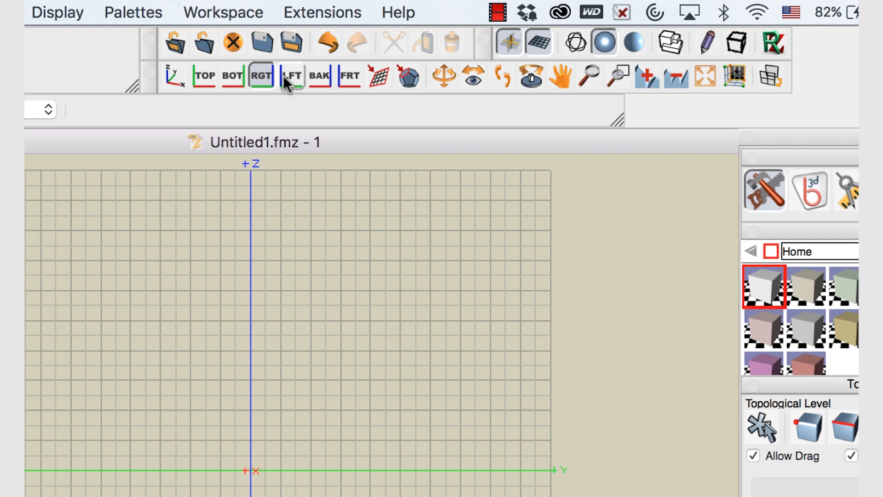
click(319, 76)
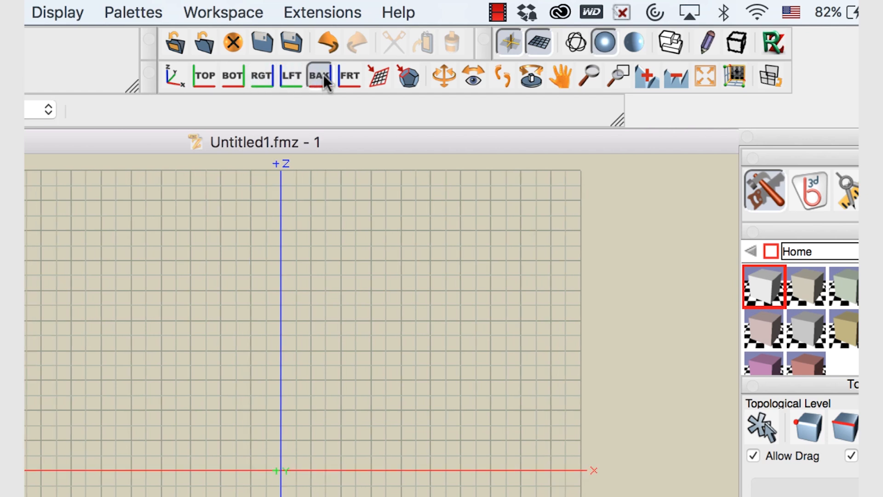
click(349, 76)
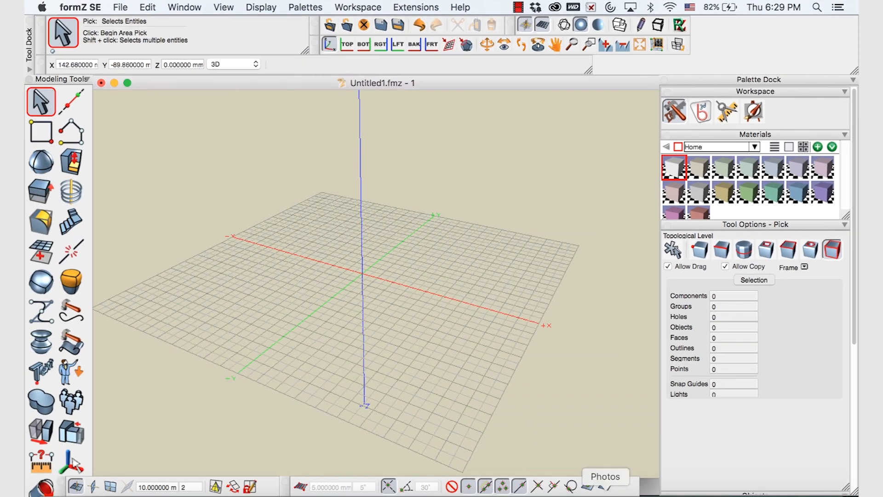
- Draw an 80 × 80 rectangle from corner 0,0,0 using typed coordinates
click(40, 130)
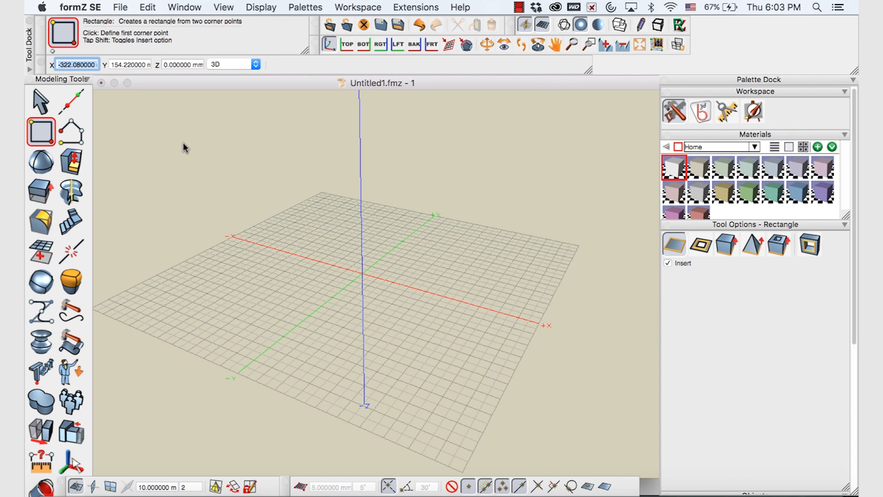
mouse_move(179, 146)
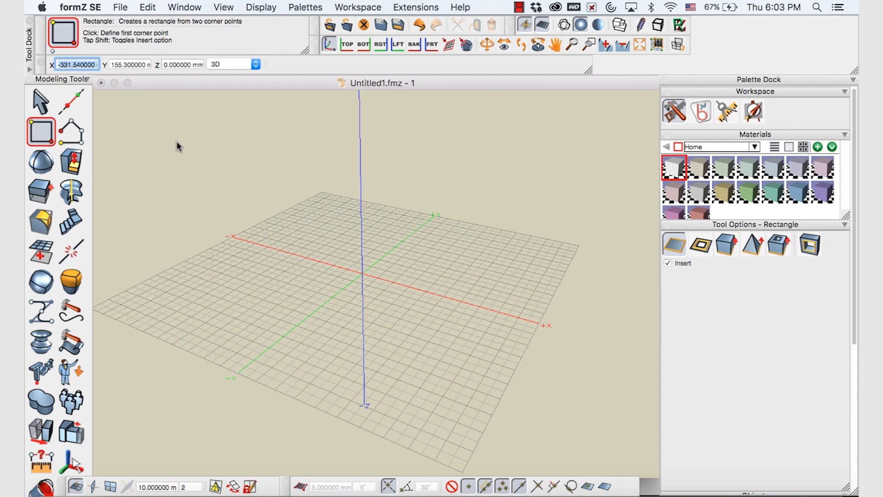
click(41, 131)
text(0)
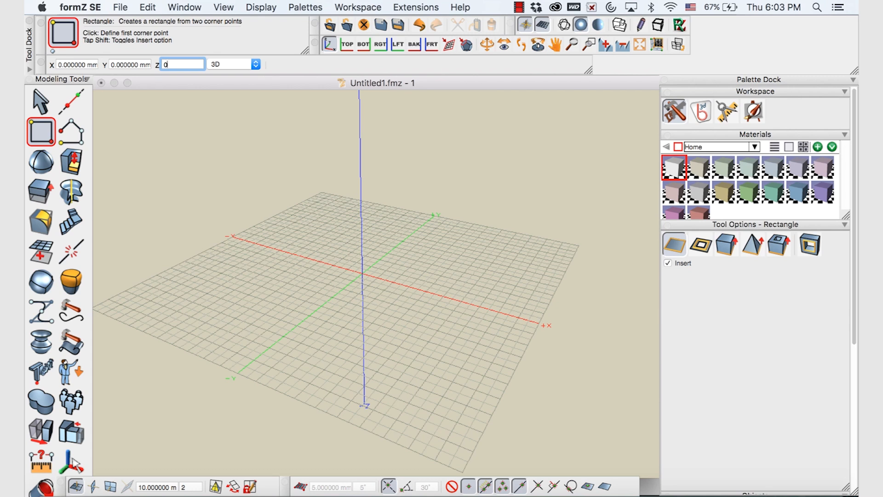
click(346, 45)
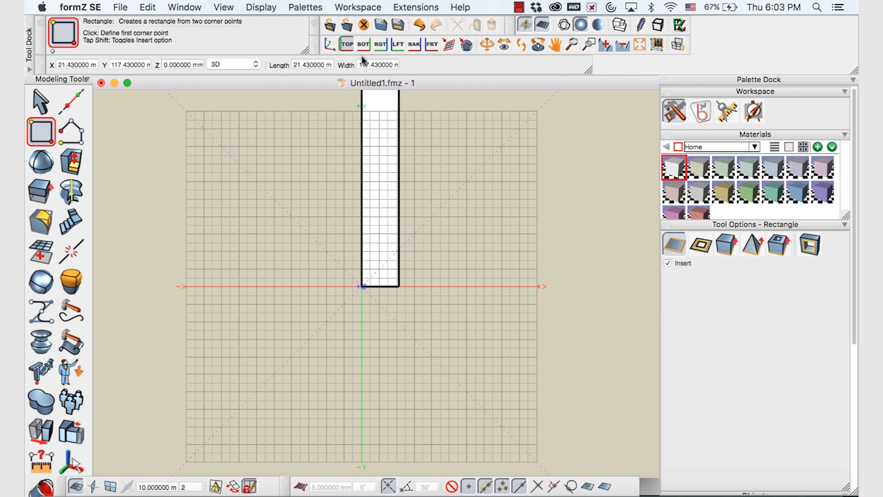
click(311, 64)
text(8)
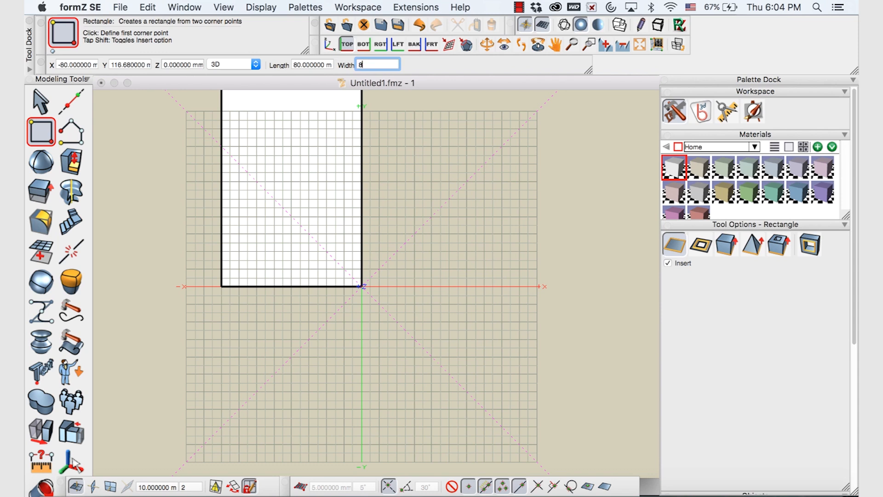
text(0)
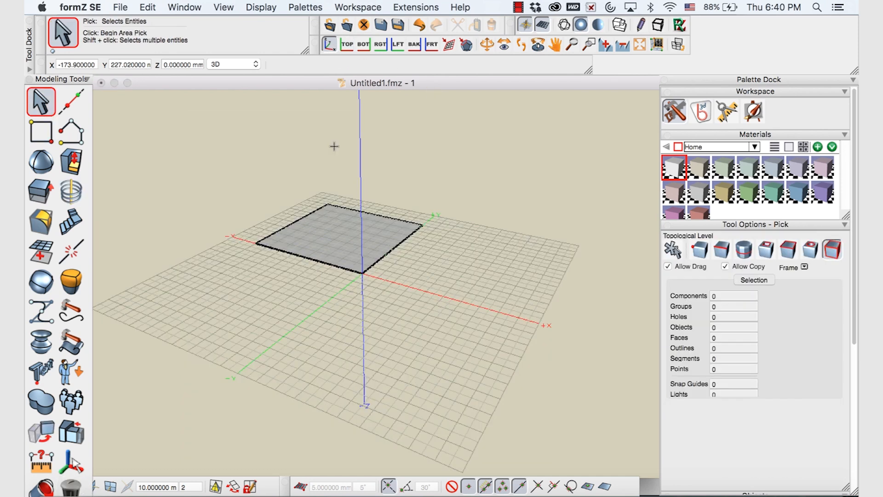
mouse_move(155, 138)
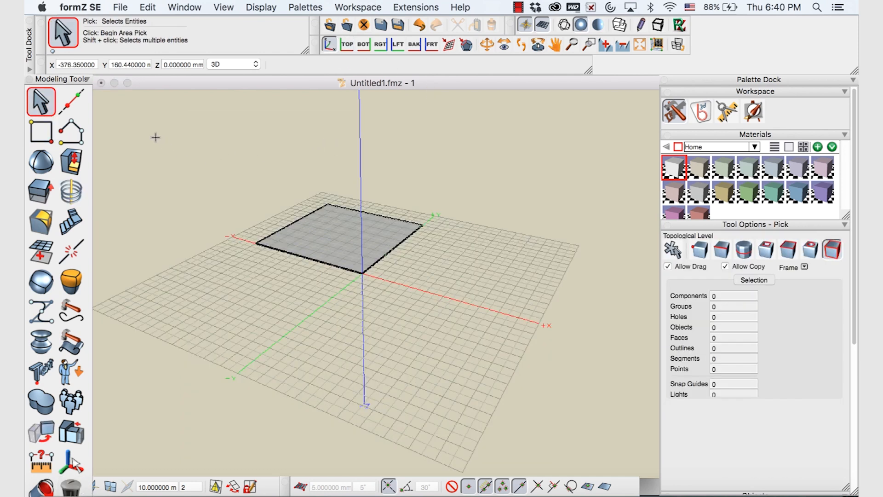
- Extrude the square with the Derive Extrusion tool to a height of 80
click(40, 190)
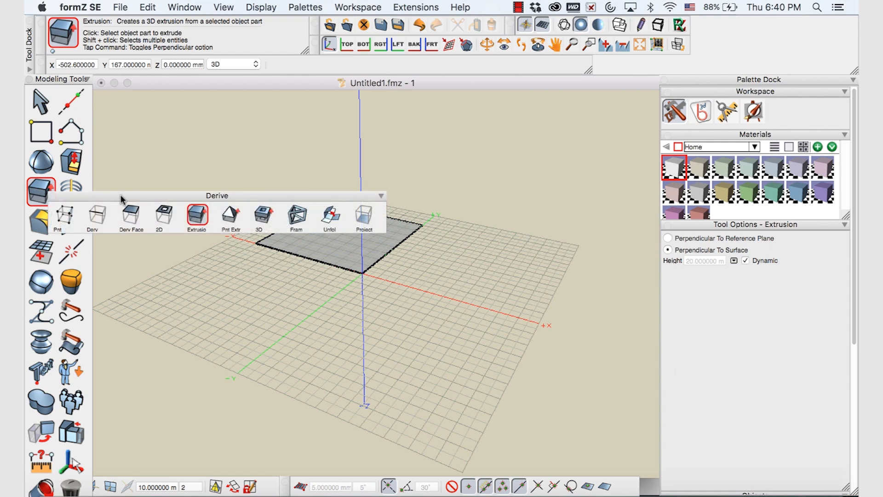
drag(217, 196, 278, 113)
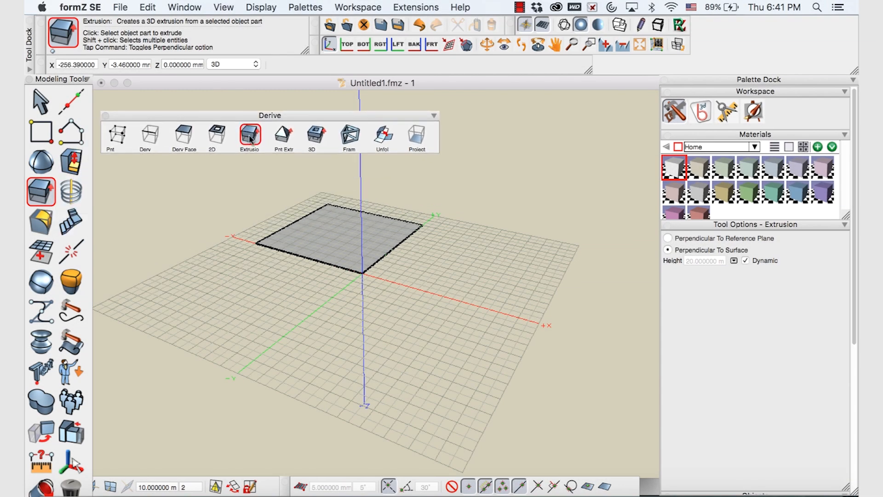
mouse_move(250, 134)
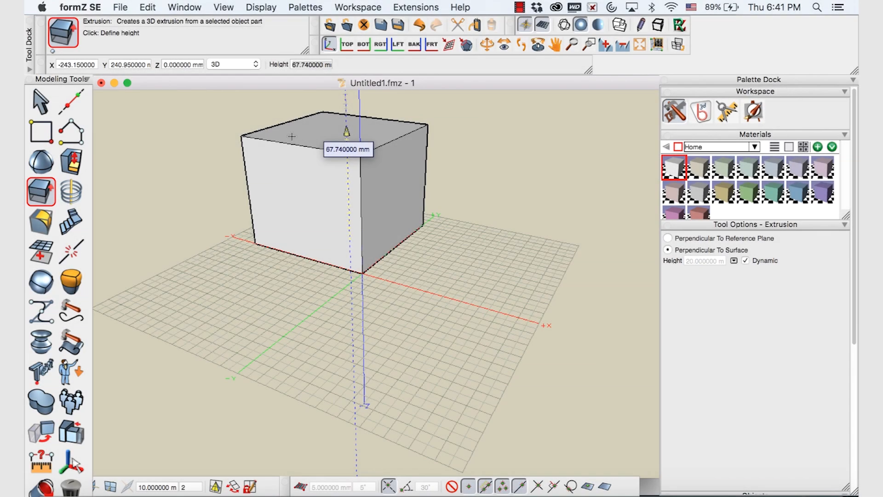
mouse_move(346, 118)
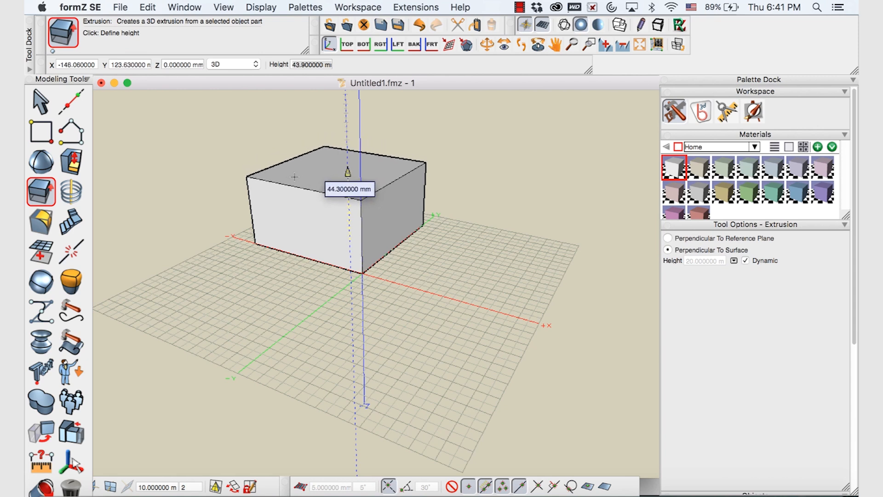
mouse_move(347, 163)
text(8)
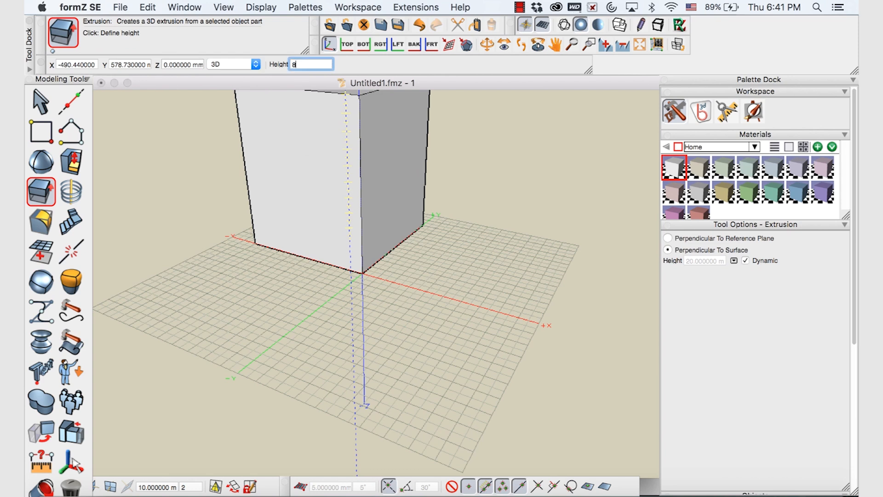
text(0)
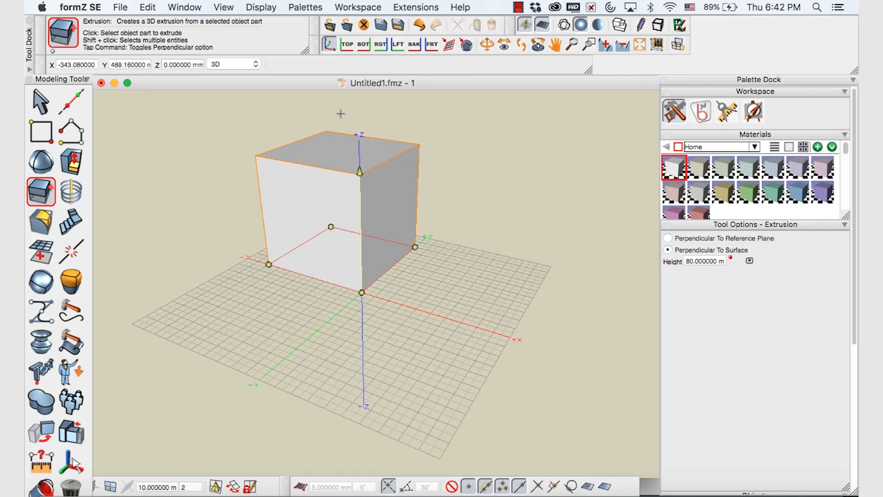
click(40, 100)
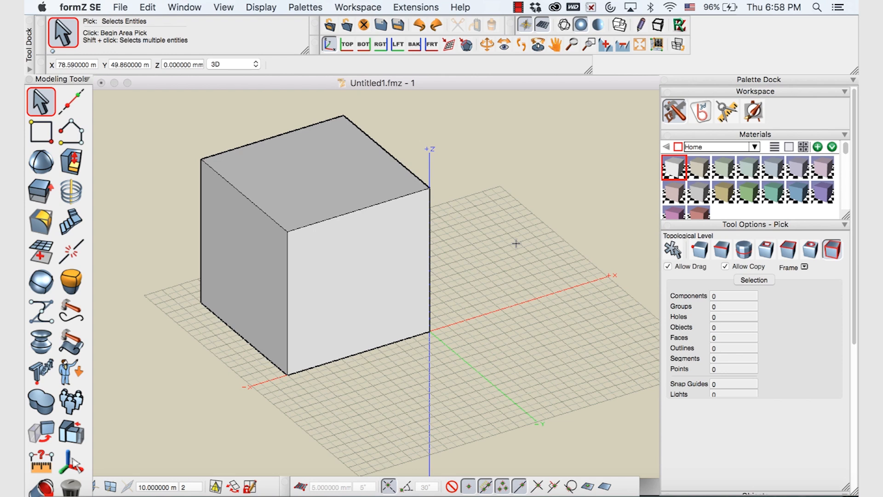
mouse_move(460, 154)
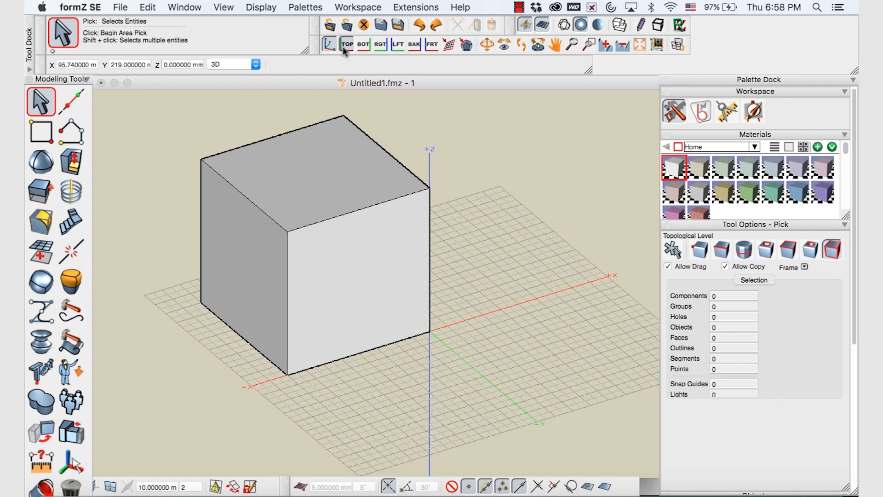
click(363, 45)
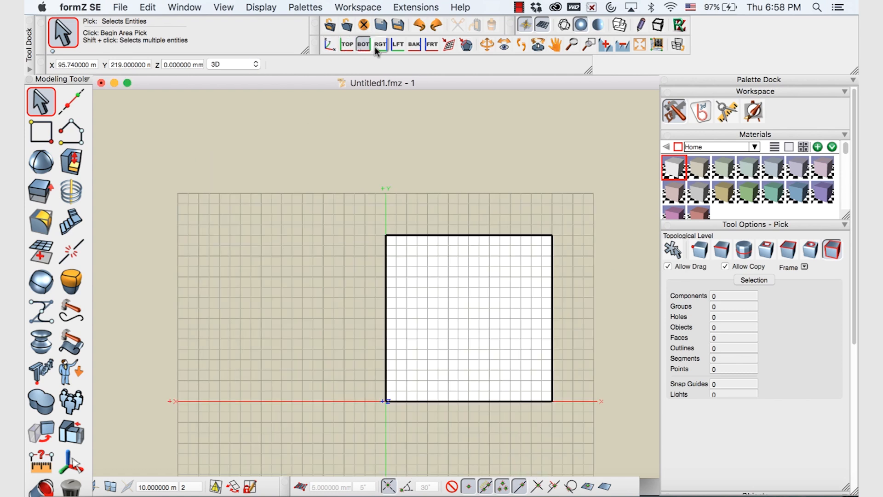
click(397, 44)
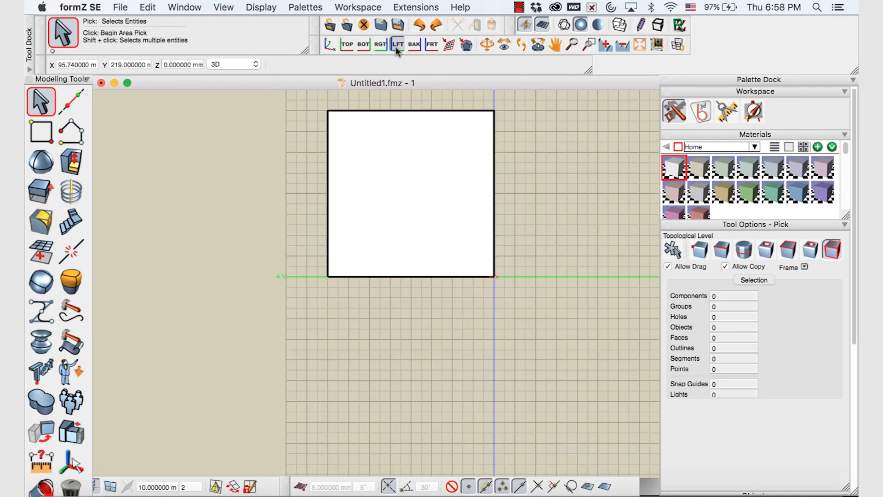
click(432, 44)
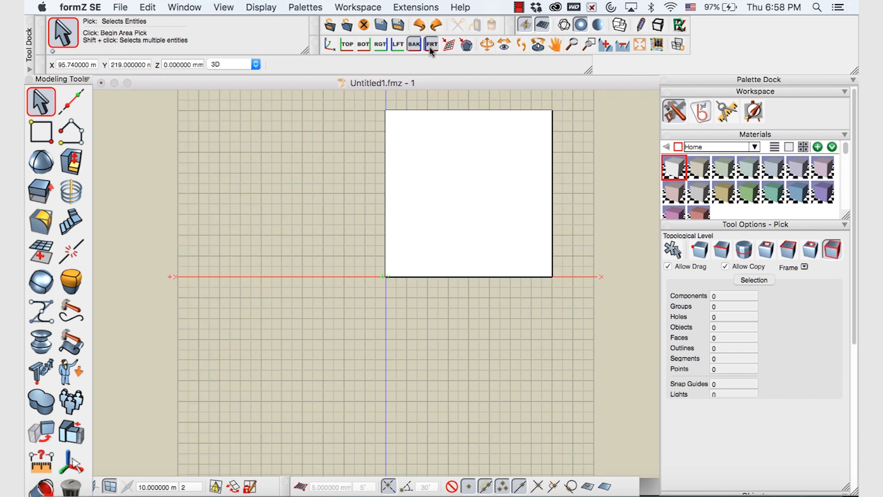
click(328, 44)
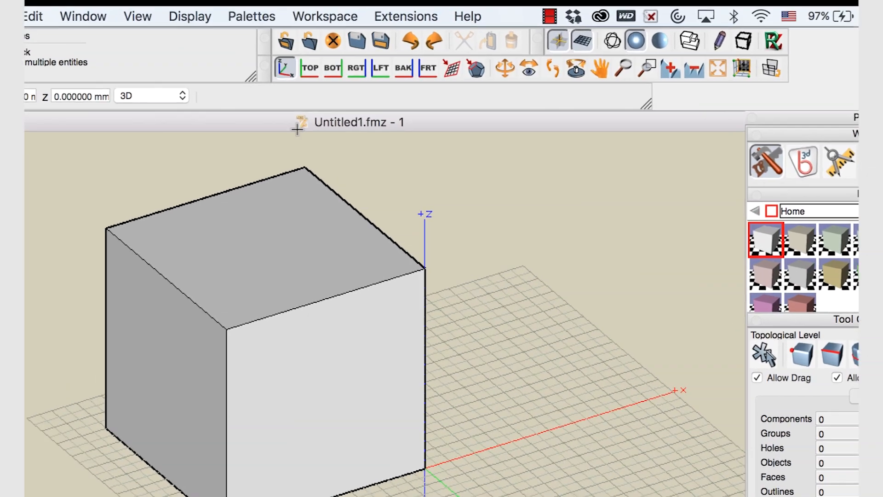
click(505, 68)
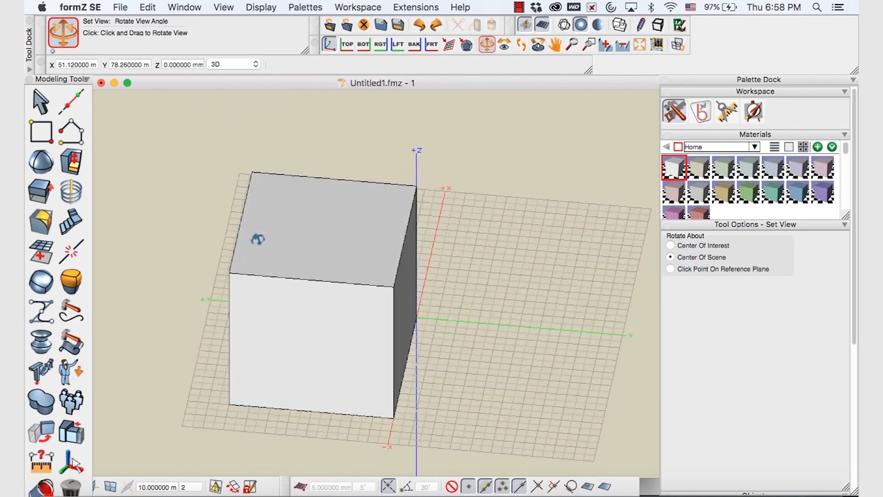
click(554, 45)
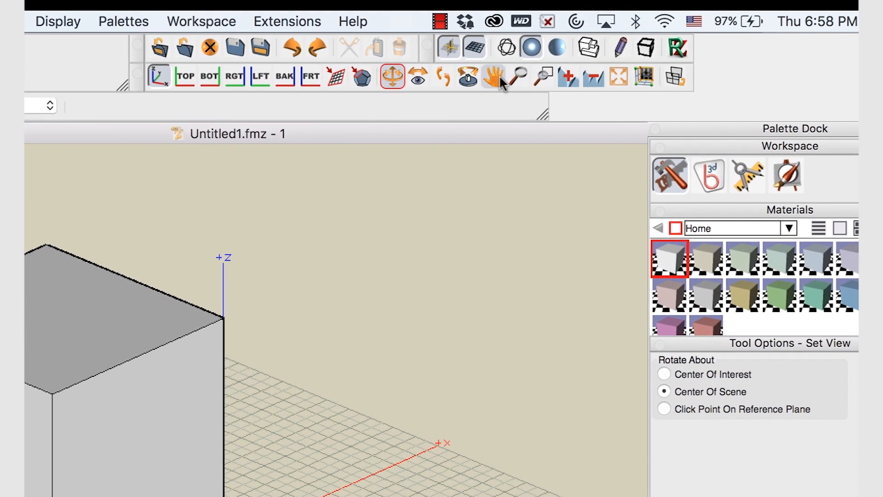
click(502, 75)
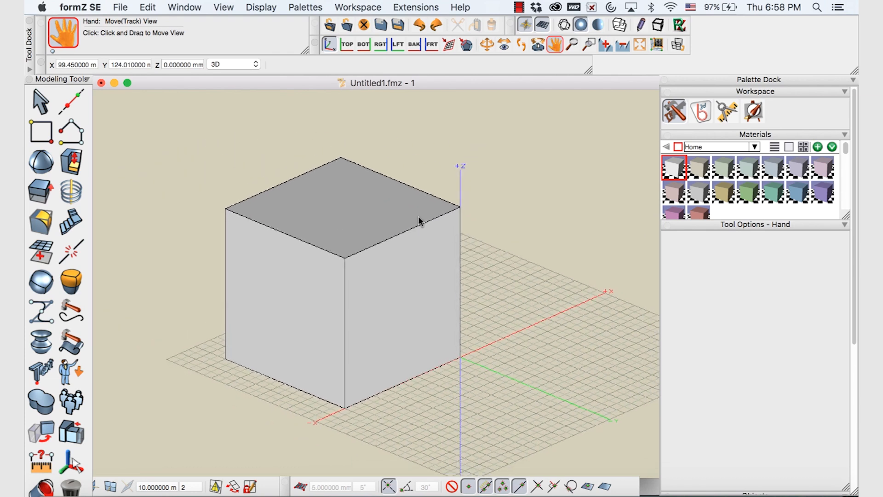
click(41, 191)
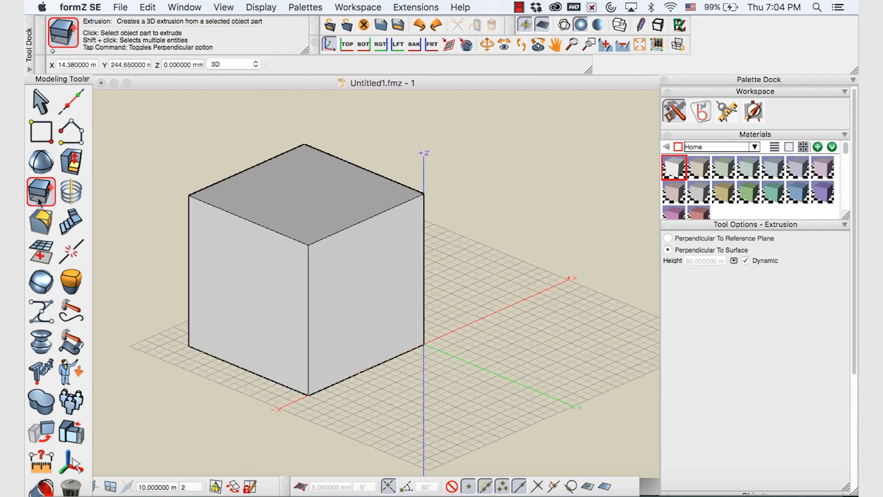
- Rename Object 9 to 'cube' through its Attributes dialog in the Objects palette
click(39, 101)
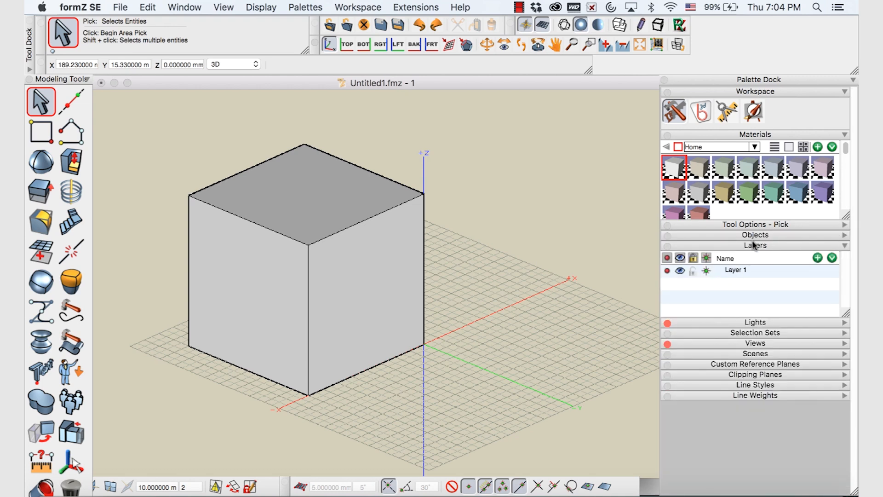
click(754, 235)
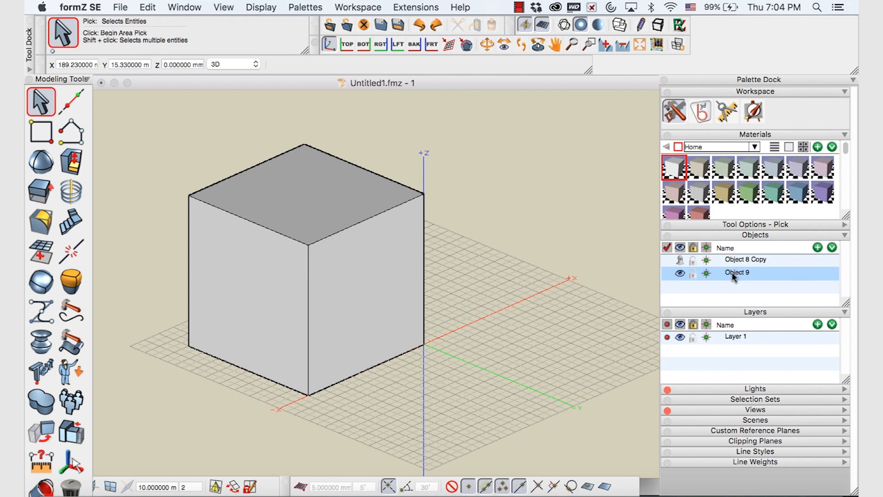
mouse_move(725, 281)
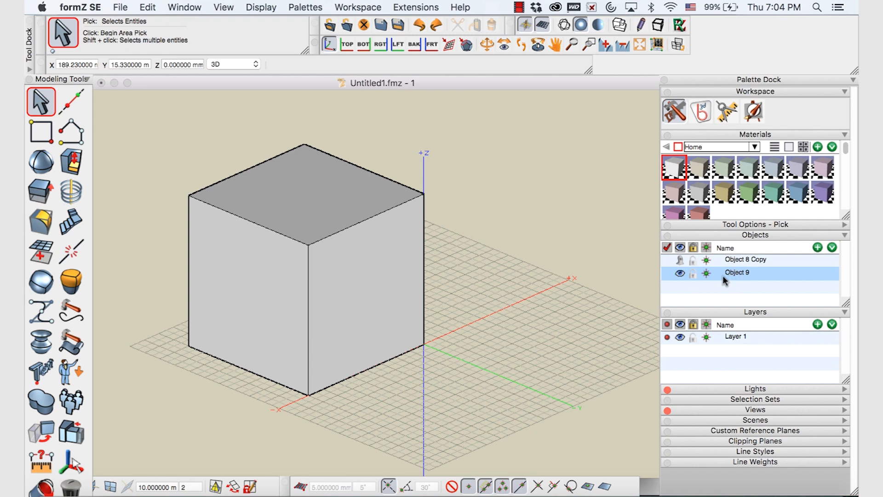
mouse_move(738, 275)
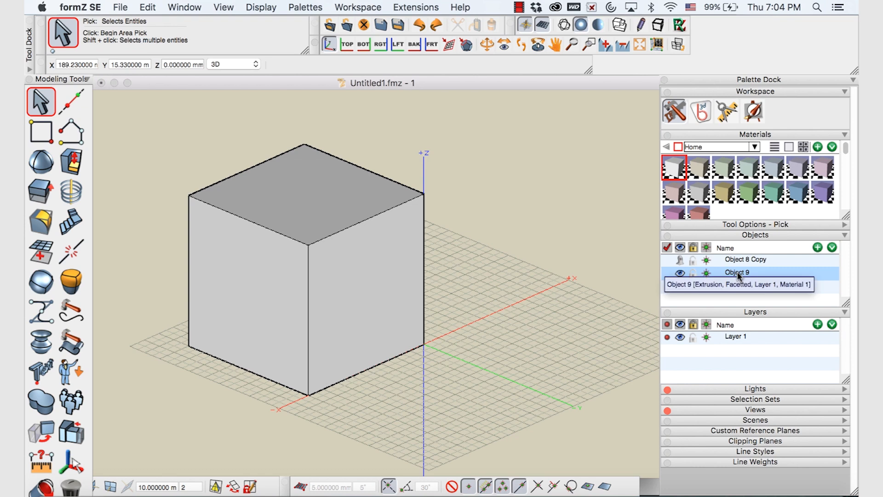
mouse_move(727, 276)
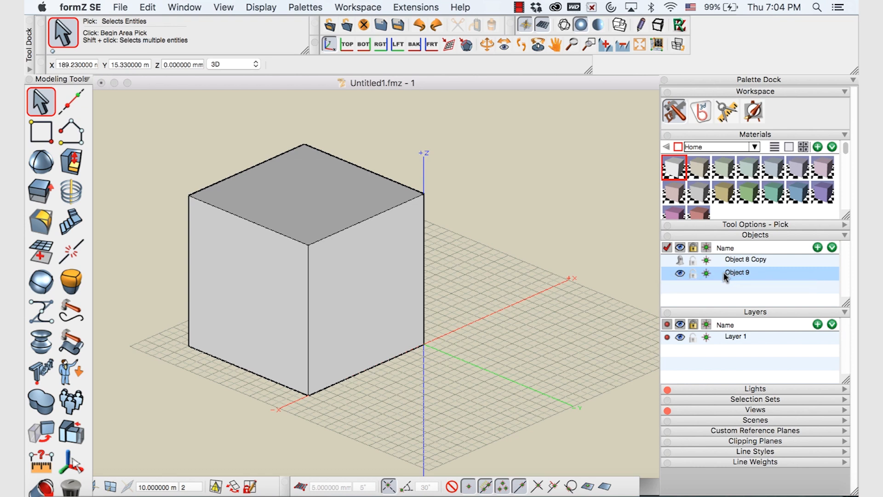
mouse_move(739, 276)
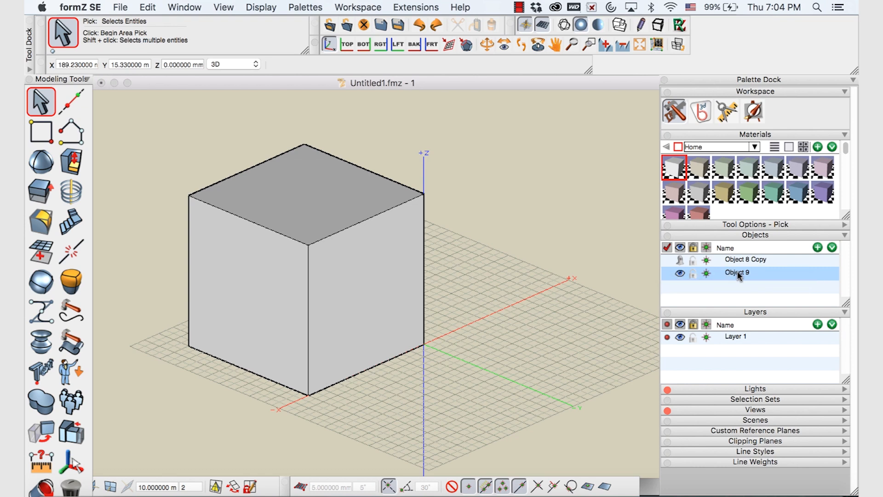
mouse_move(738, 272)
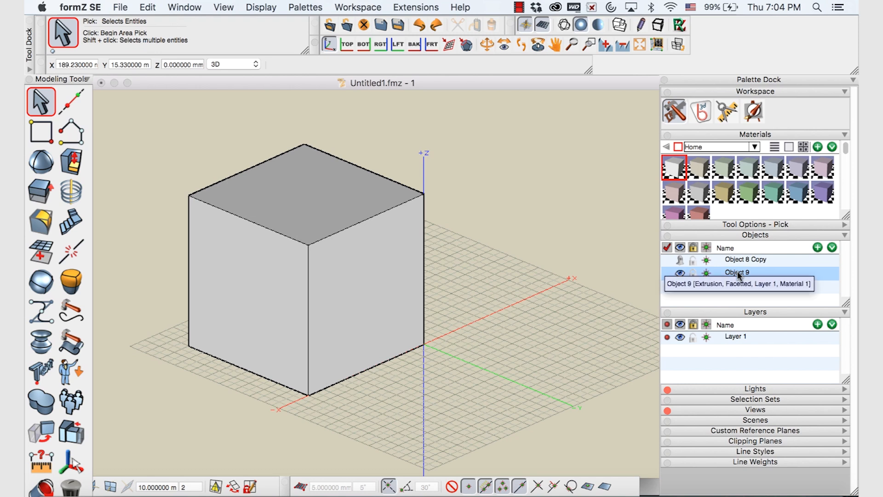
double_click(737, 273)
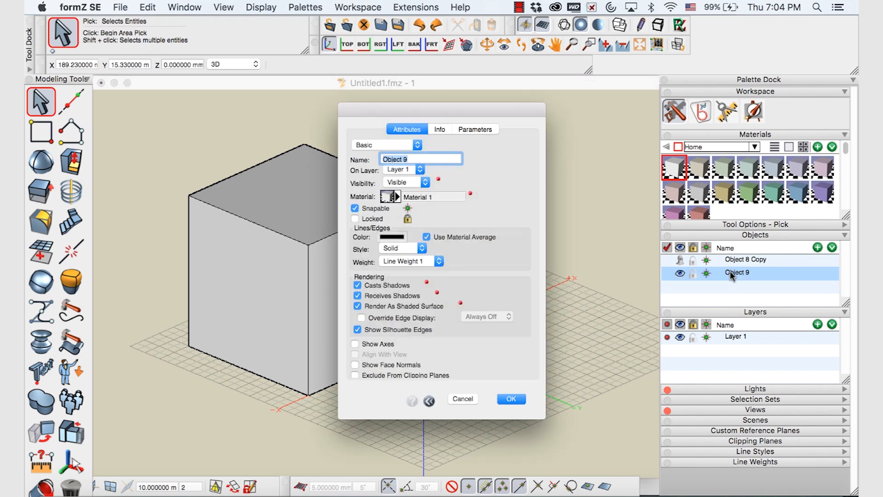
text(d)
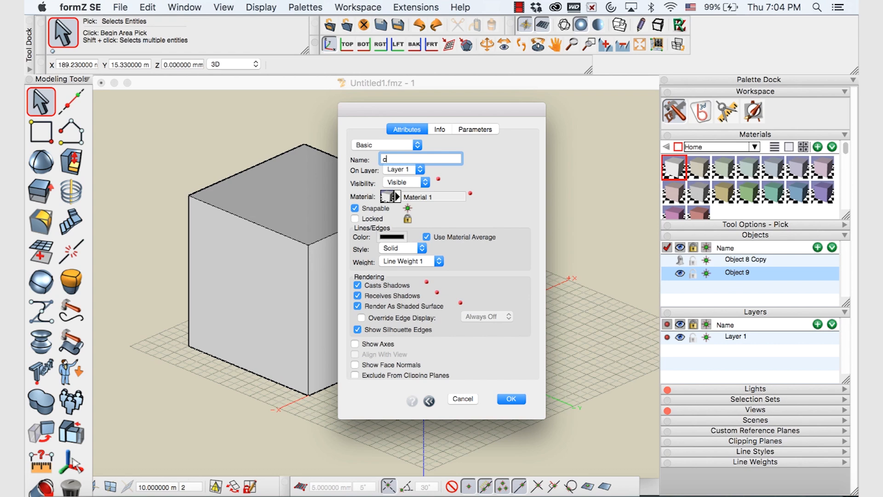
text(cube)
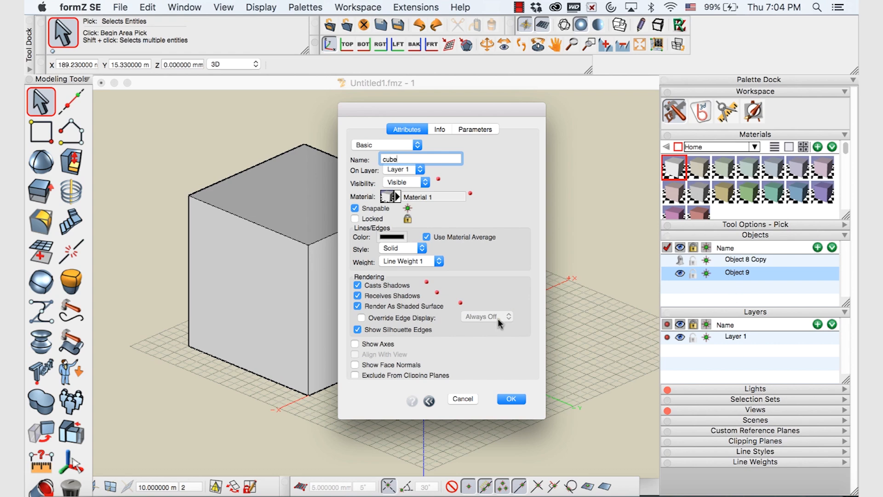
click(510, 398)
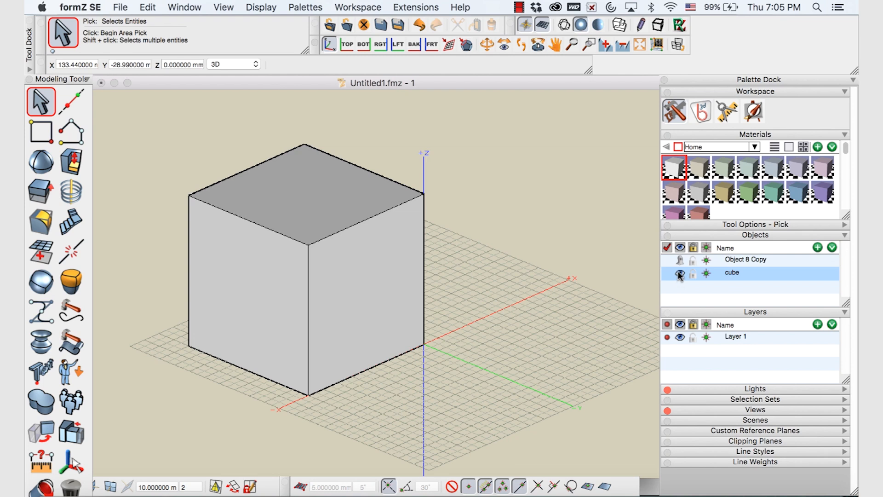
- Toggle visibility of the cube and Object 8 Copy, leaving the cube shown
click(680, 273)
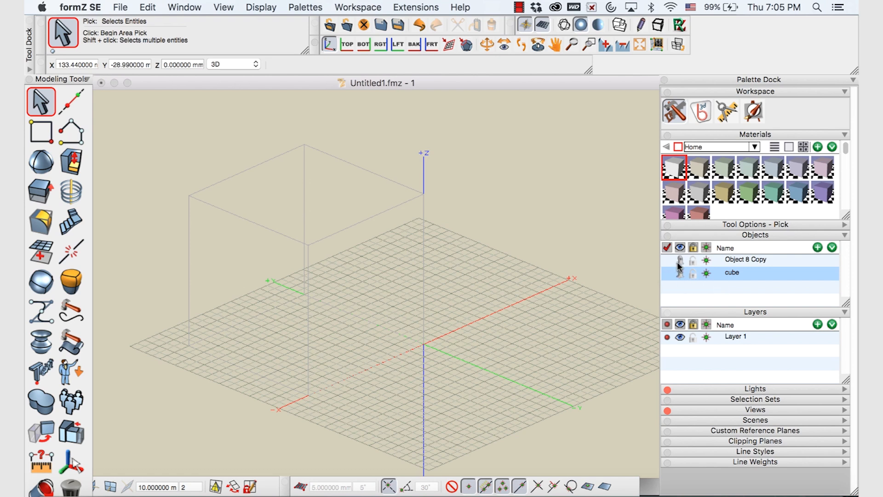
mouse_move(680, 269)
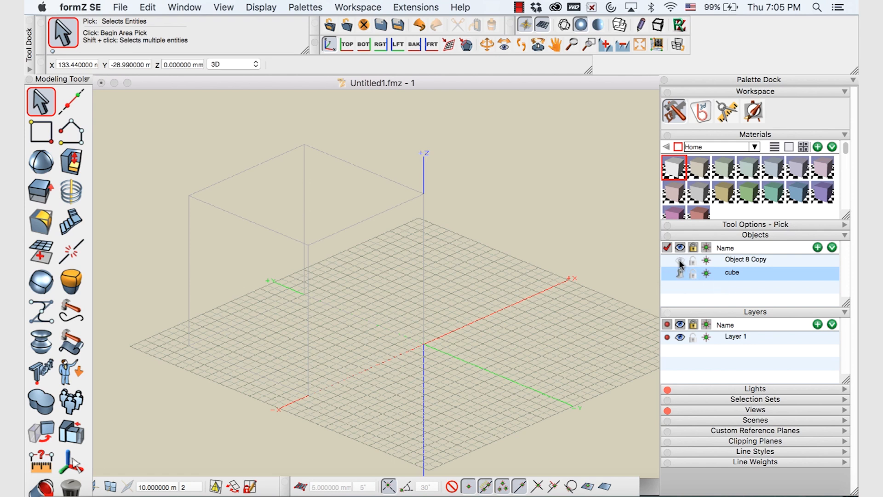
click(680, 259)
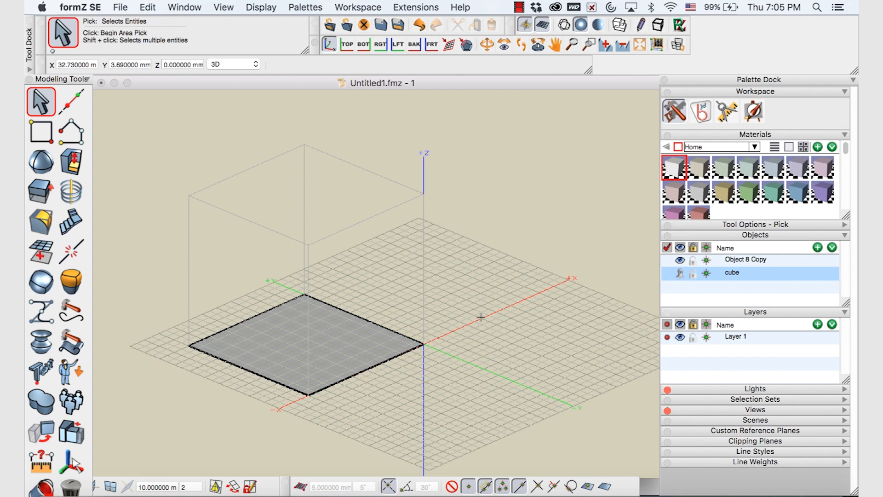
click(680, 273)
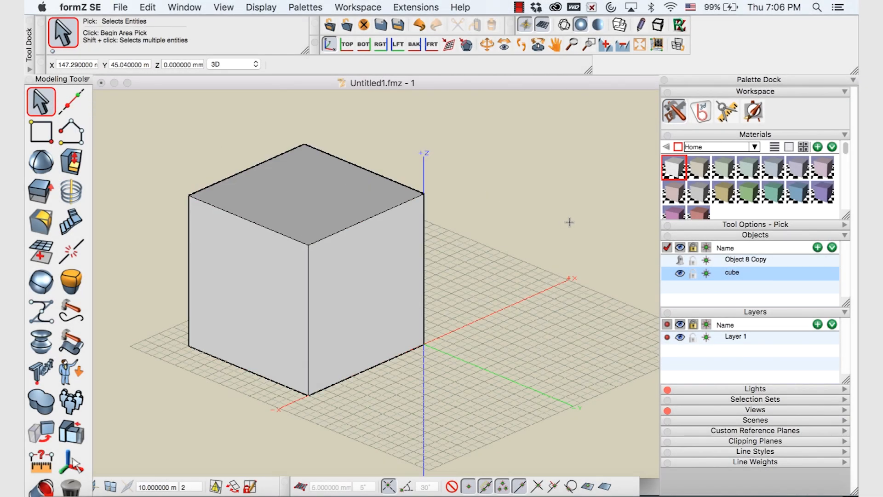
mouse_move(576, 224)
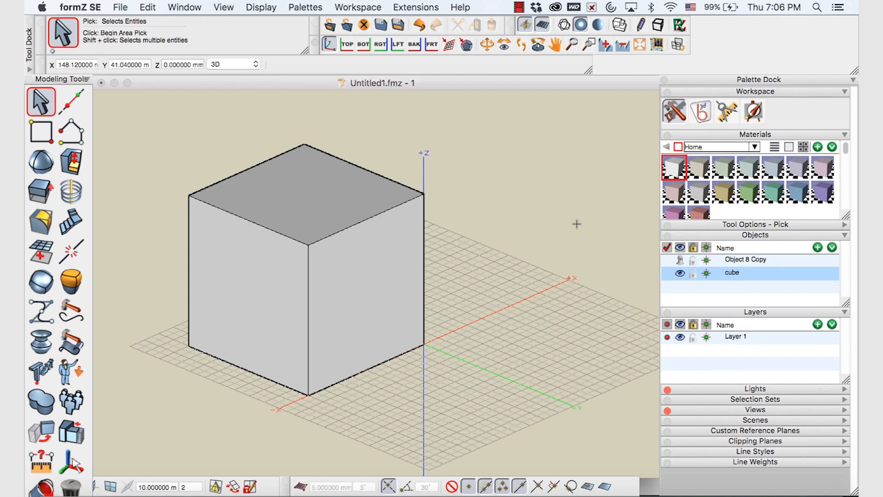
click(365, 224)
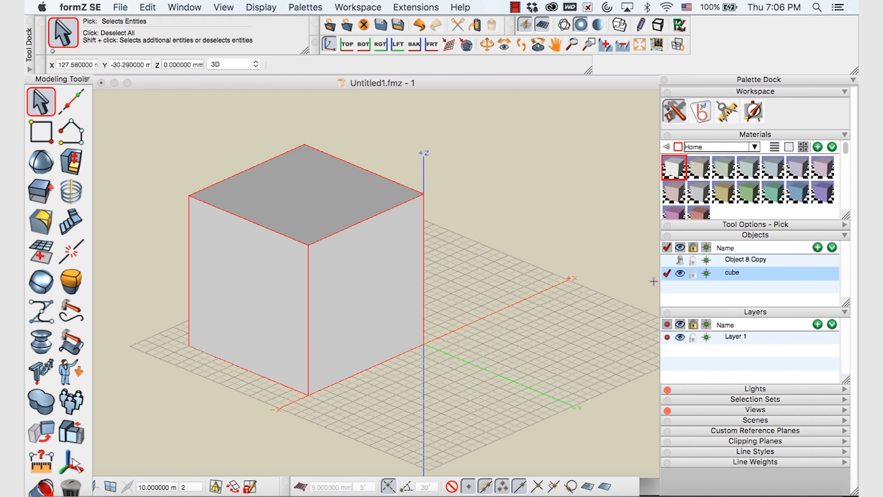
mouse_move(128, 135)
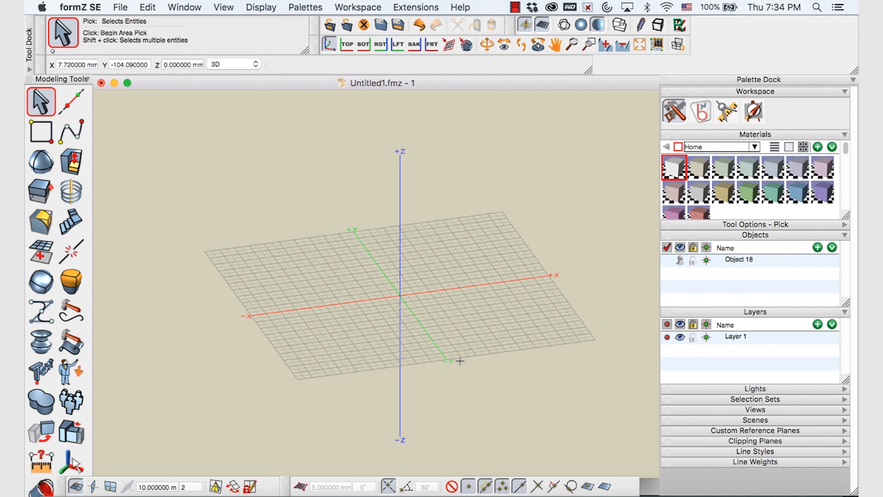
mouse_move(238, 157)
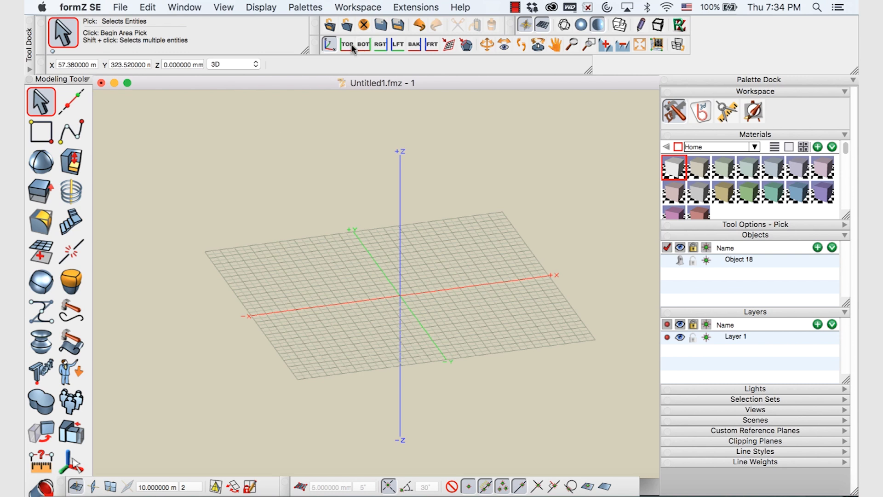
- Switch to the TOP view and choose the V-Line tool from the Shapes flyout
click(346, 44)
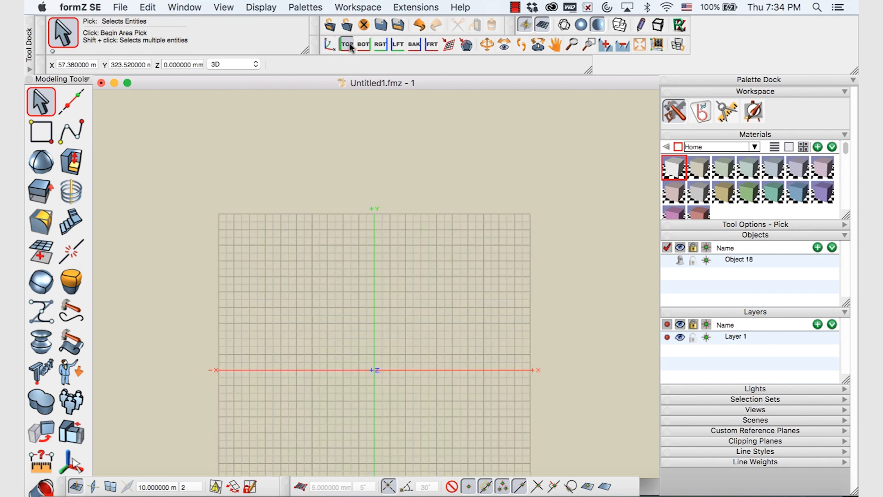
click(71, 129)
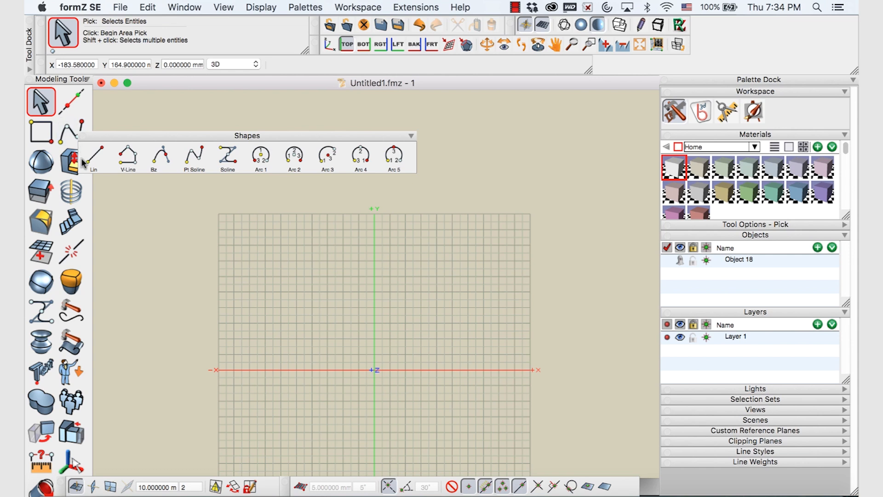
mouse_move(93, 155)
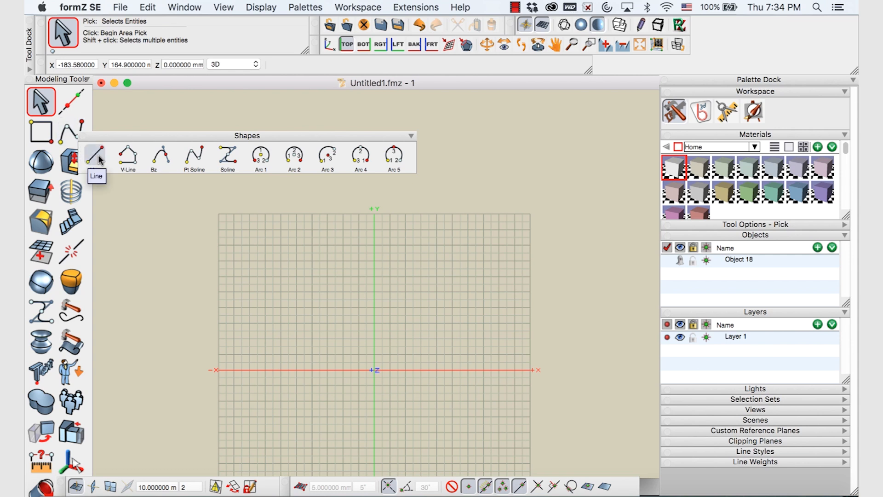
click(94, 156)
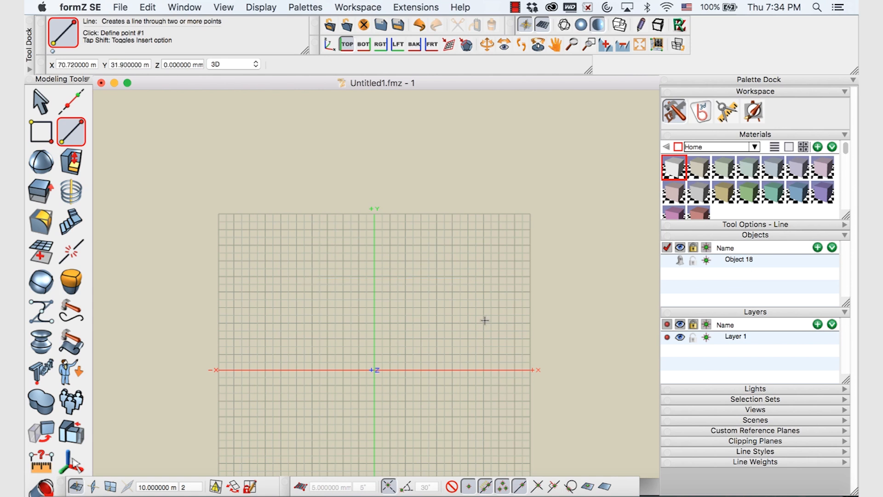
click(71, 132)
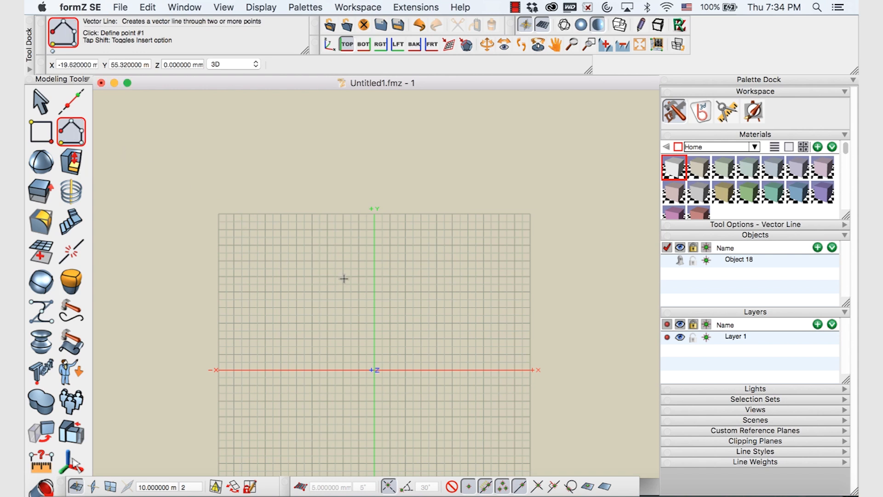
- Draw Object 22 on the grid as straight vector segments closed by a spline curve, viewed in 3D
click(503, 294)
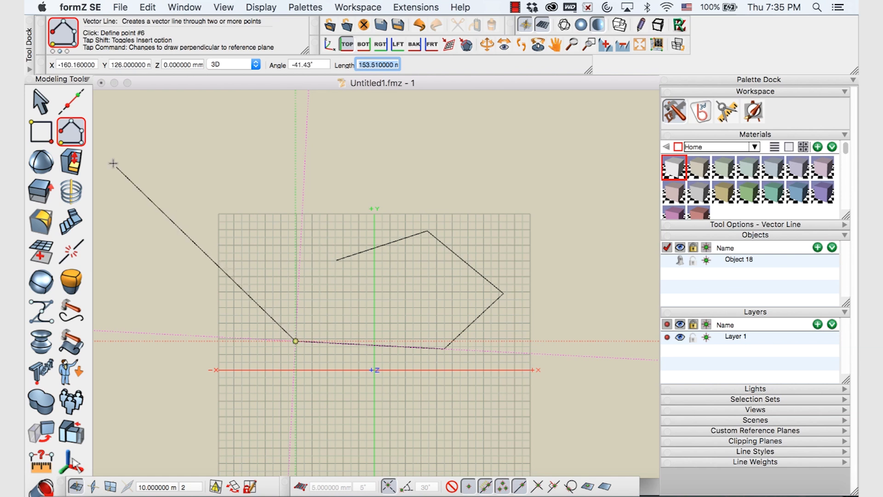
click(71, 132)
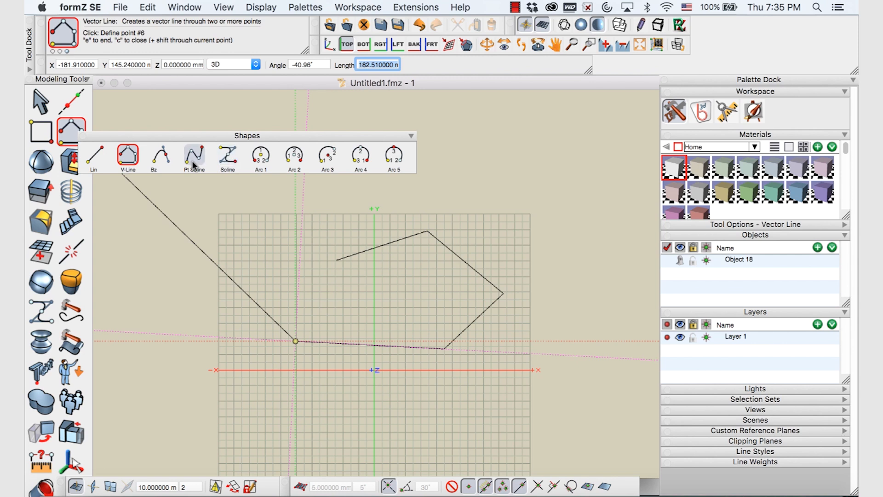
click(194, 153)
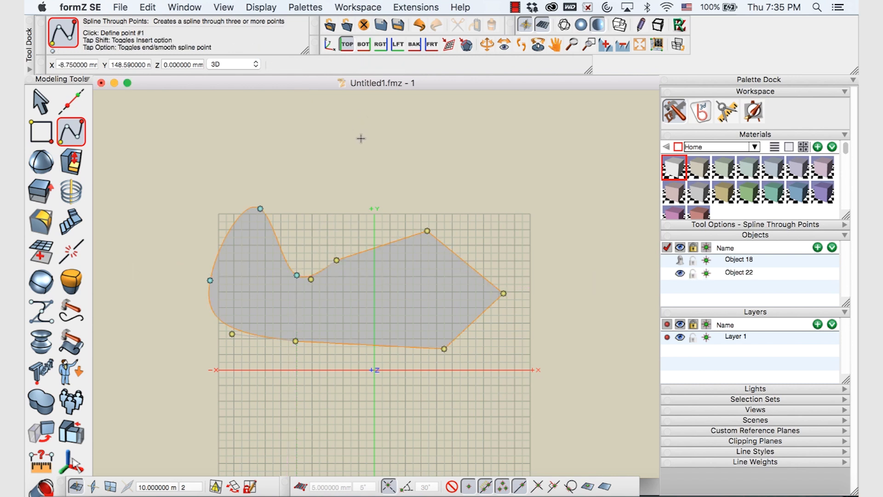
click(329, 44)
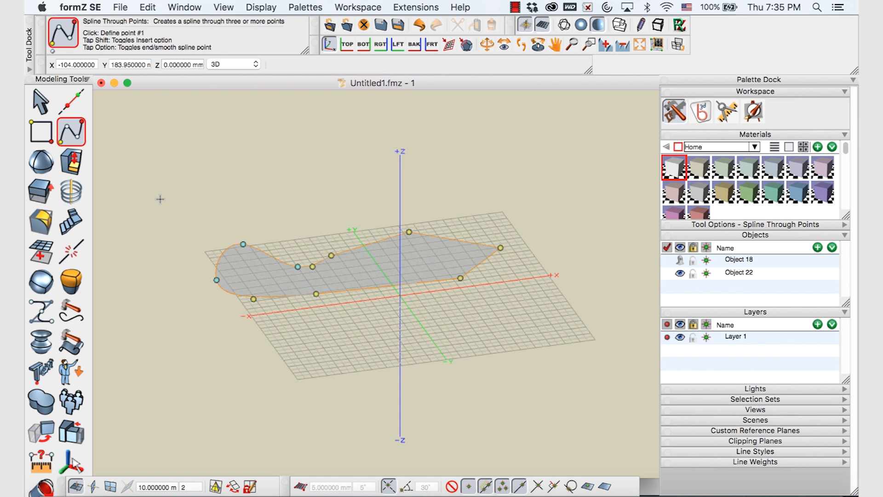
- Extrude the straight-and-spline profile upward into solid Object 23
click(41, 190)
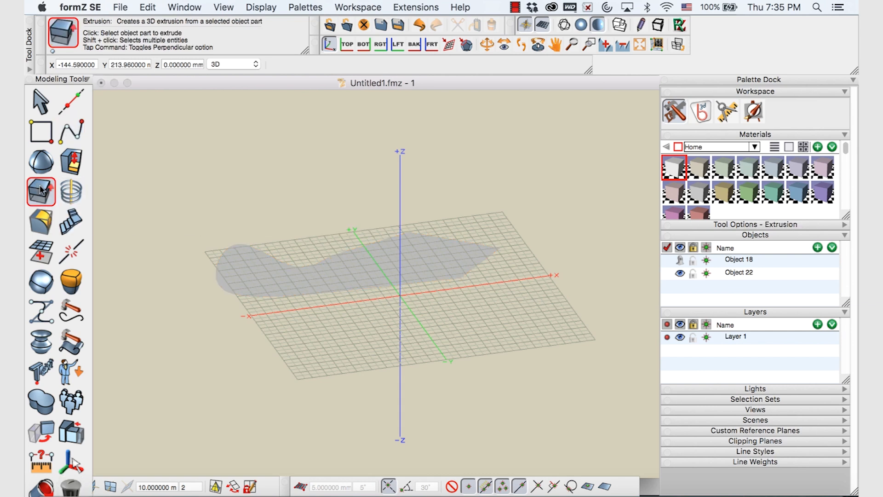
click(361, 265)
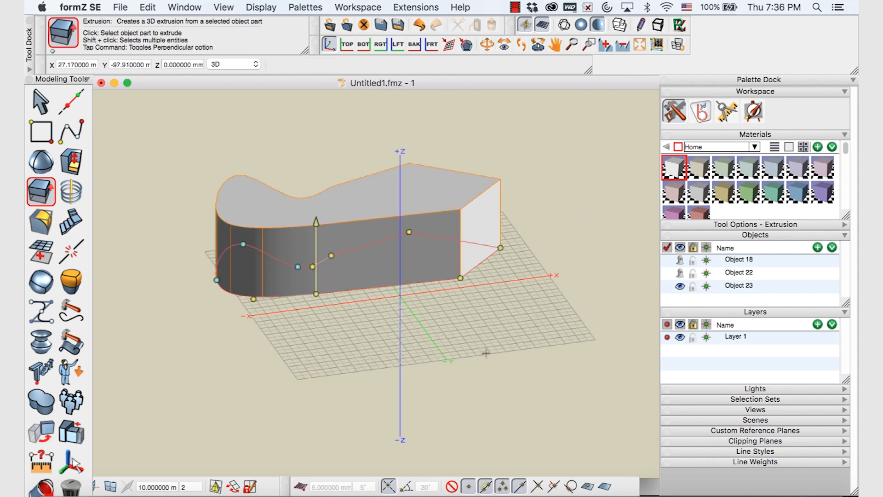
mouse_move(434, 321)
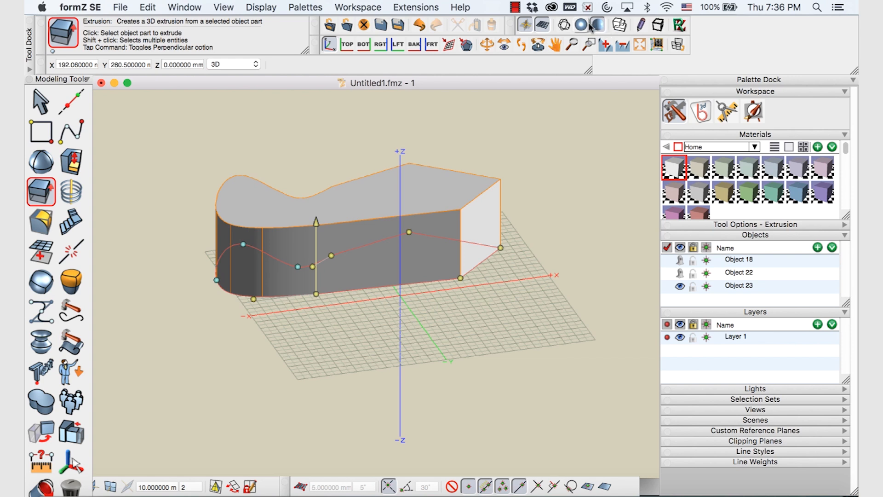
- Display Object 23 as wireframe, then shaded, and make the Rectangle tool active
click(561, 25)
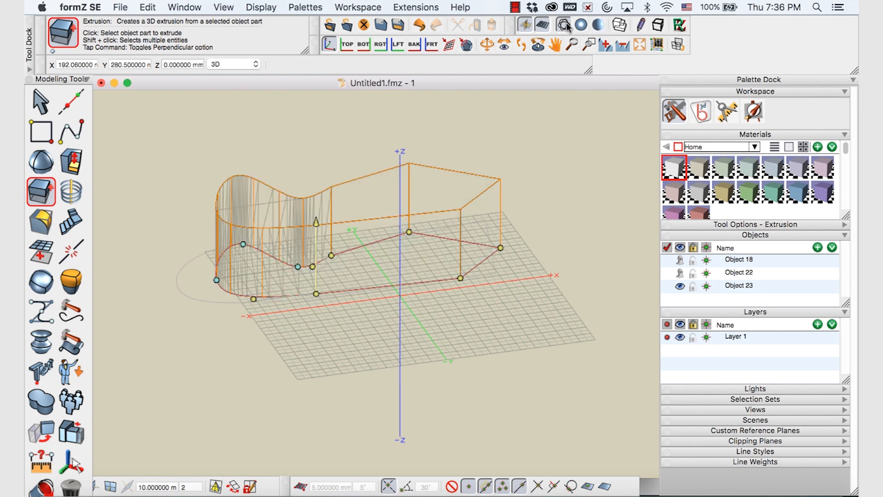
mouse_move(563, 25)
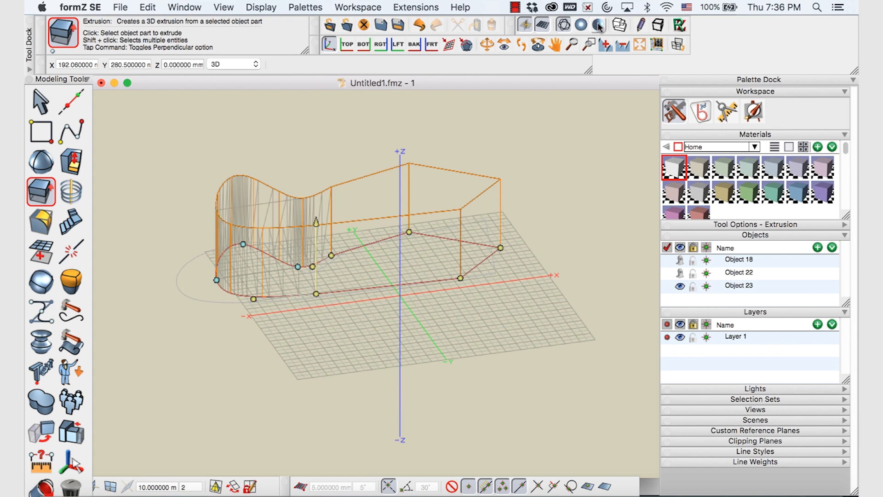
click(597, 25)
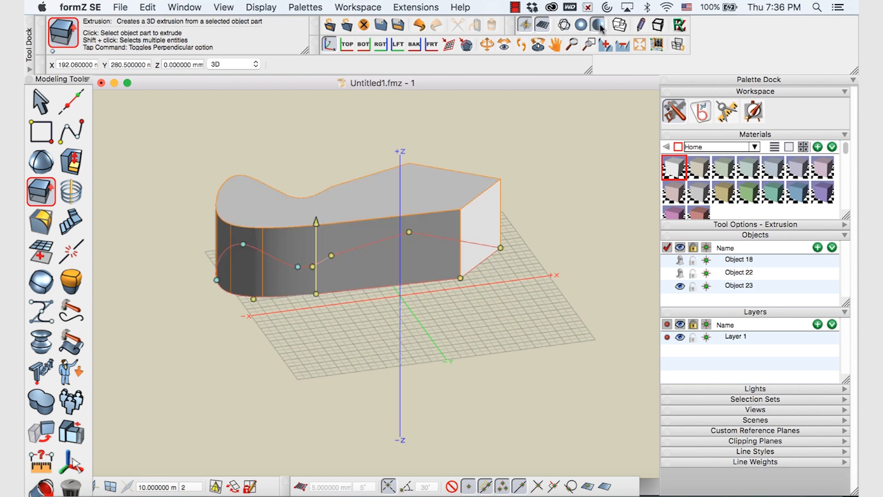
click(40, 101)
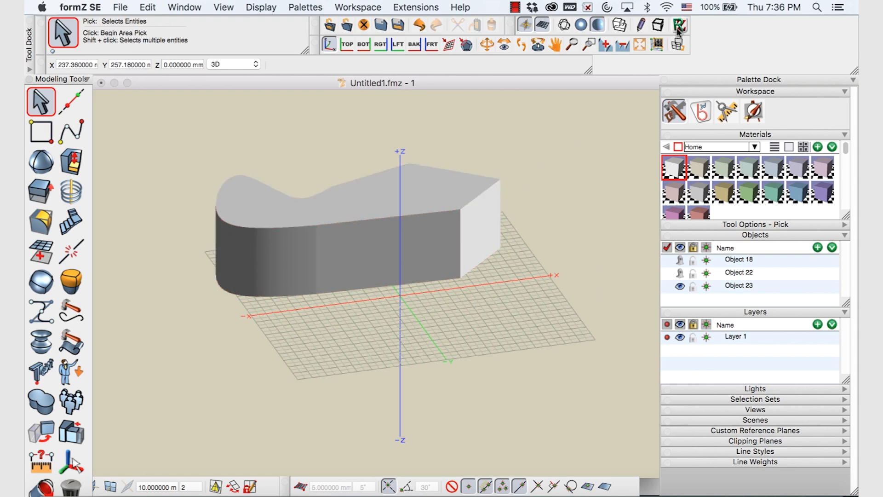
mouse_move(678, 25)
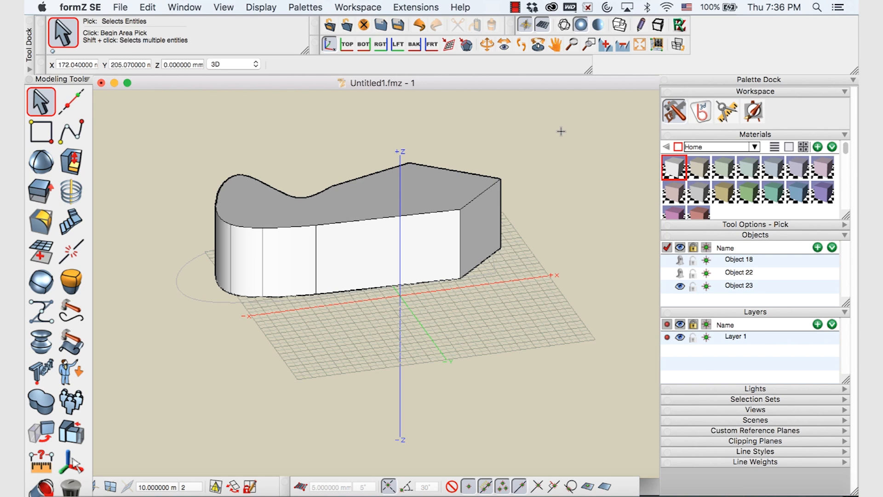
mouse_move(560, 135)
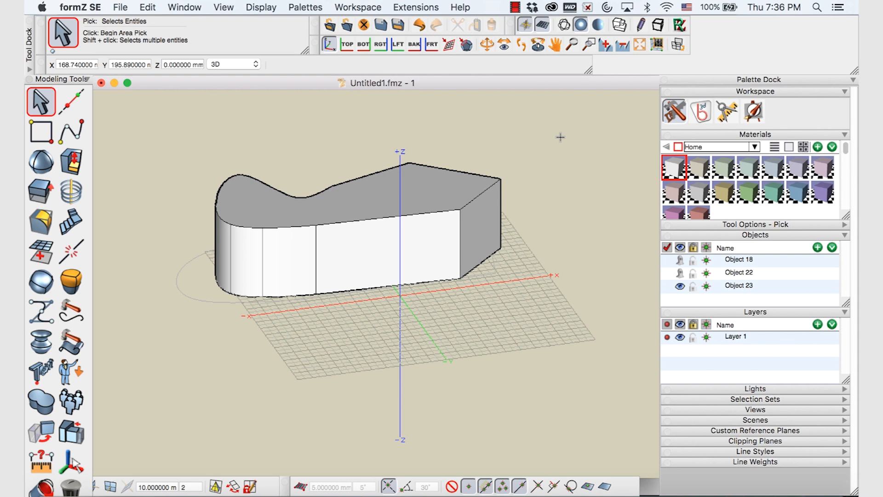
mouse_move(176, 110)
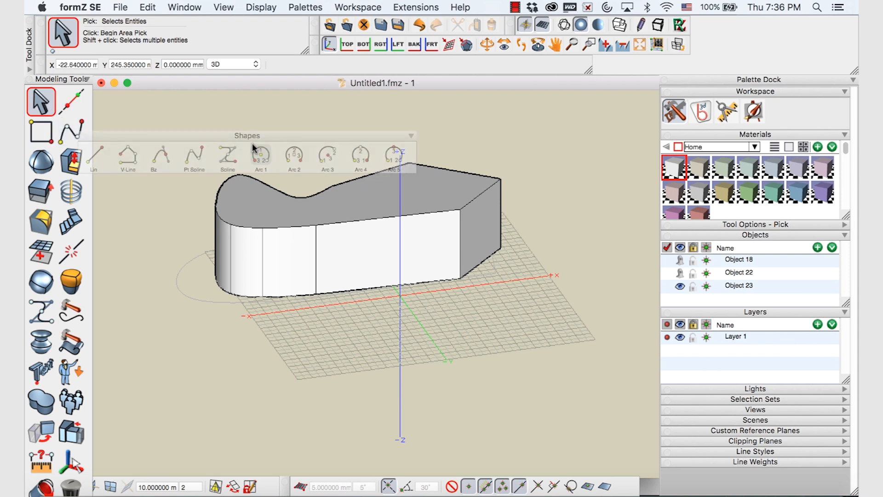
click(40, 132)
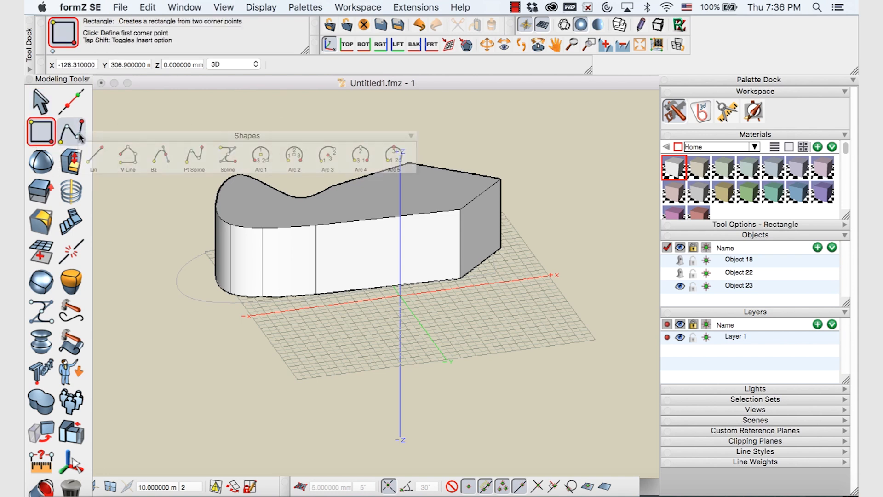
mouse_move(610, 317)
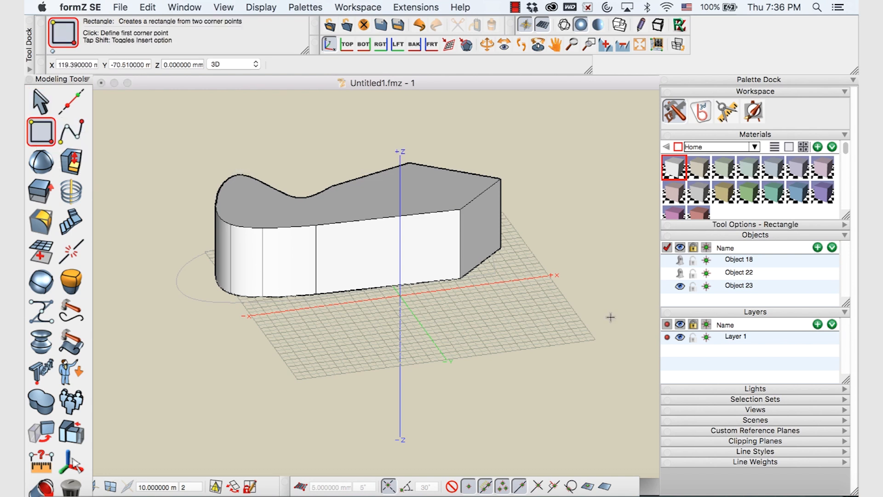